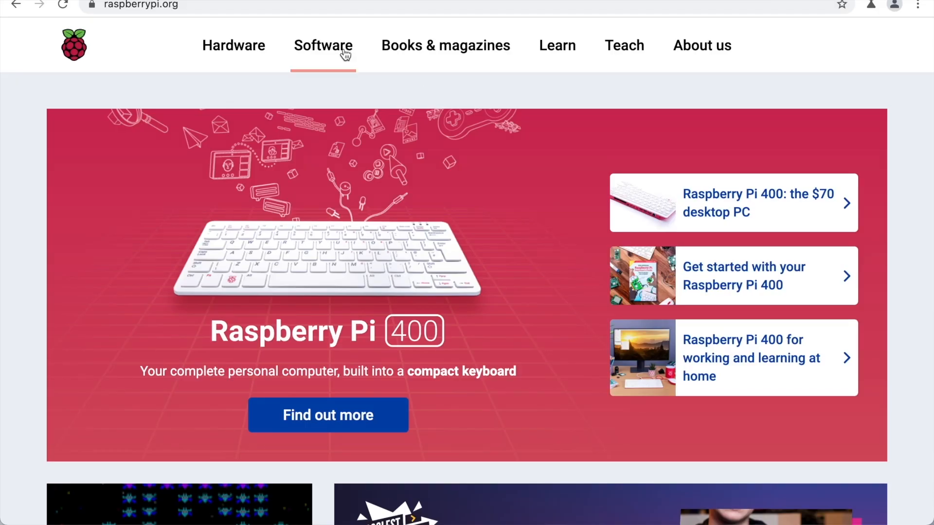
# Download Raspberry Pi Imager for macOS and mount the downloaded imager_1.6.1.dmg
pyautogui.click(323, 46)
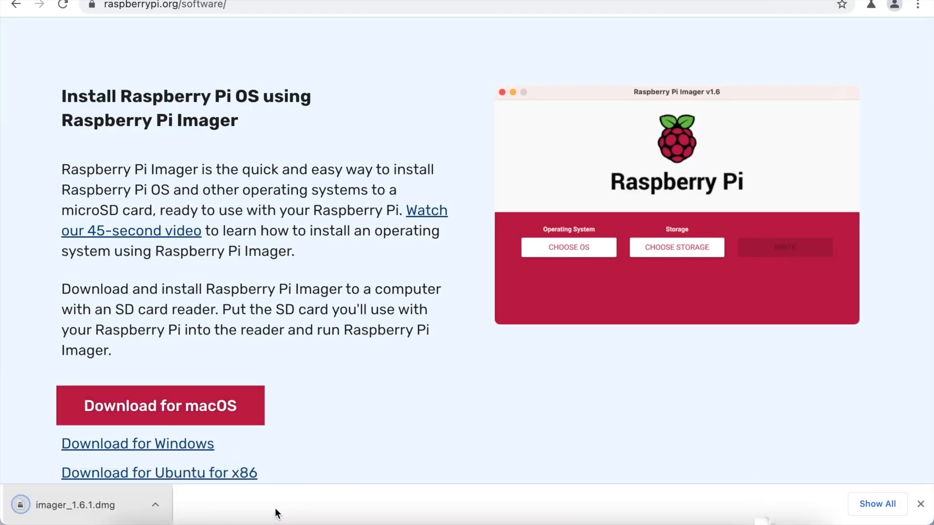
pyautogui.click(75, 505)
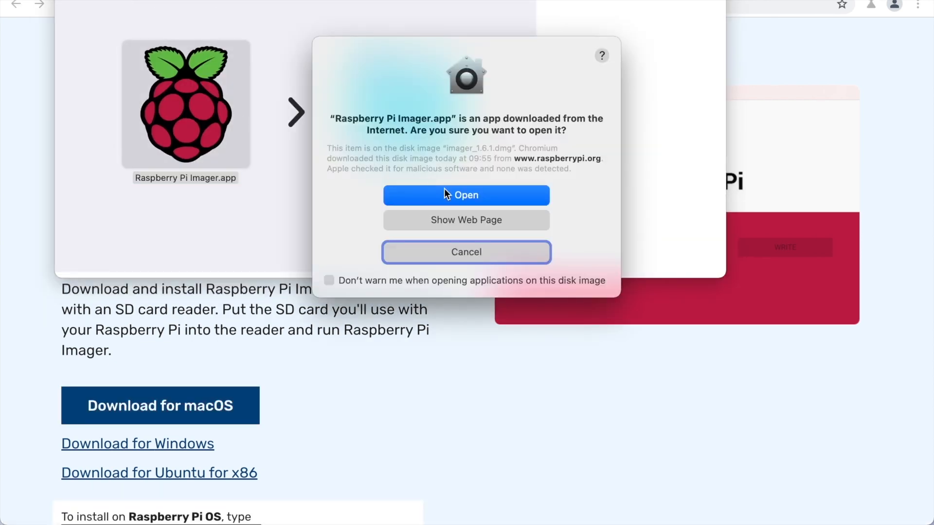
# Launch Raspberry Pi Imager and select Raspberry Pi OS Lite (32-bit) from the other OS variants
pyautogui.click(466, 194)
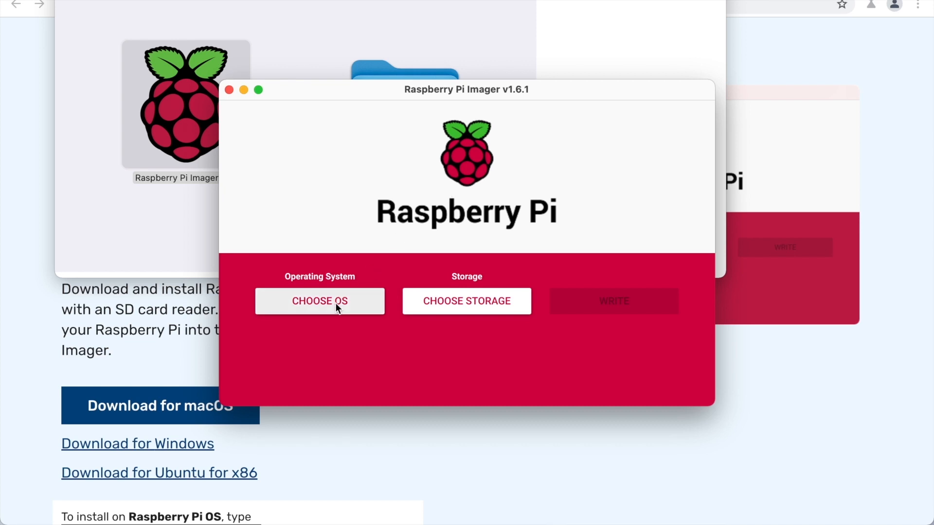
pyautogui.click(320, 301)
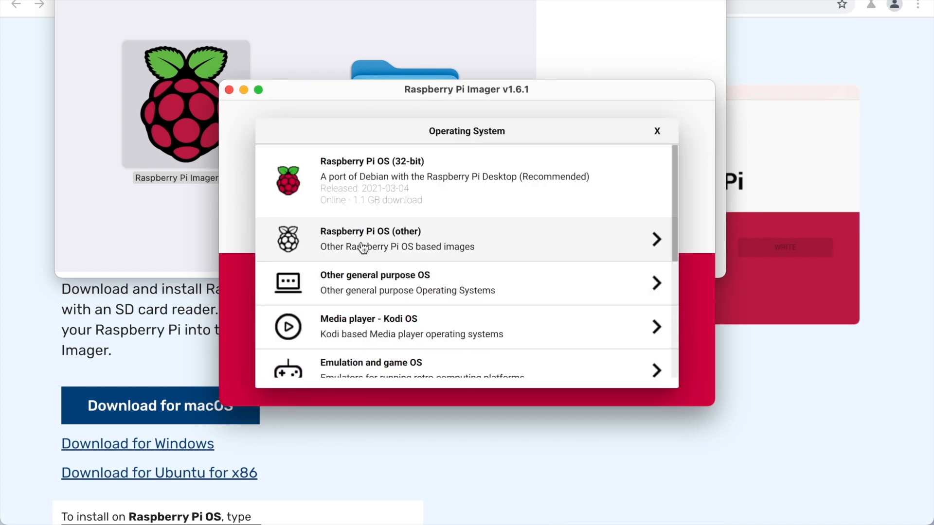
pyautogui.click(417, 239)
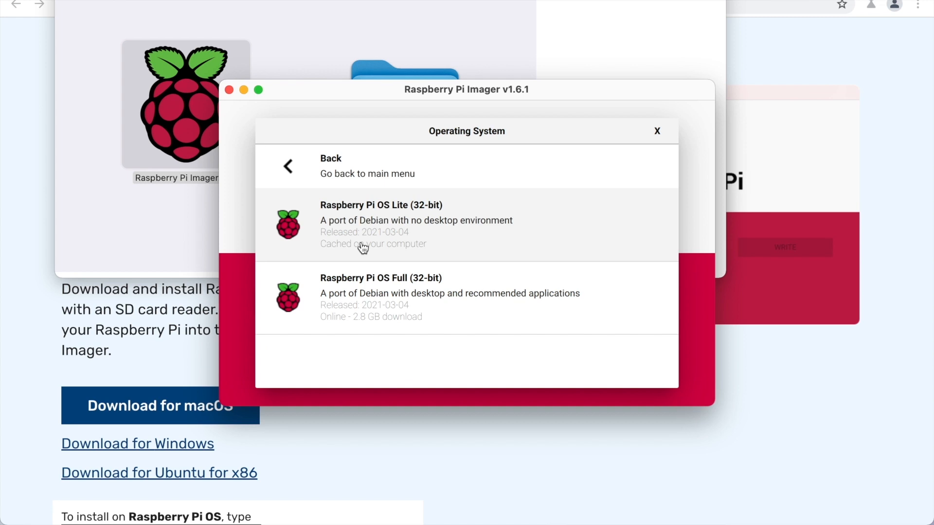
pyautogui.moveTo(389, 218)
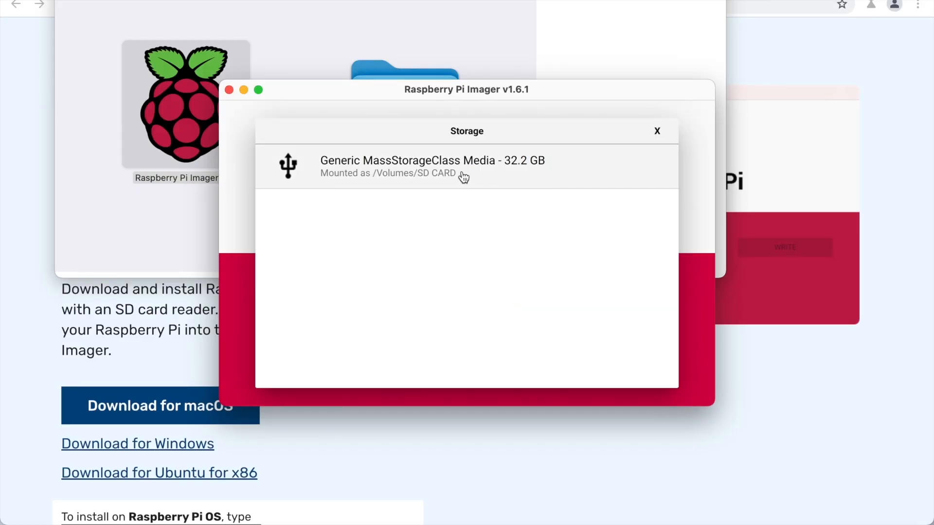
# Write the image to the 32.2 GB SD card, confirming erase and authorizing with the account password
pyautogui.click(428, 166)
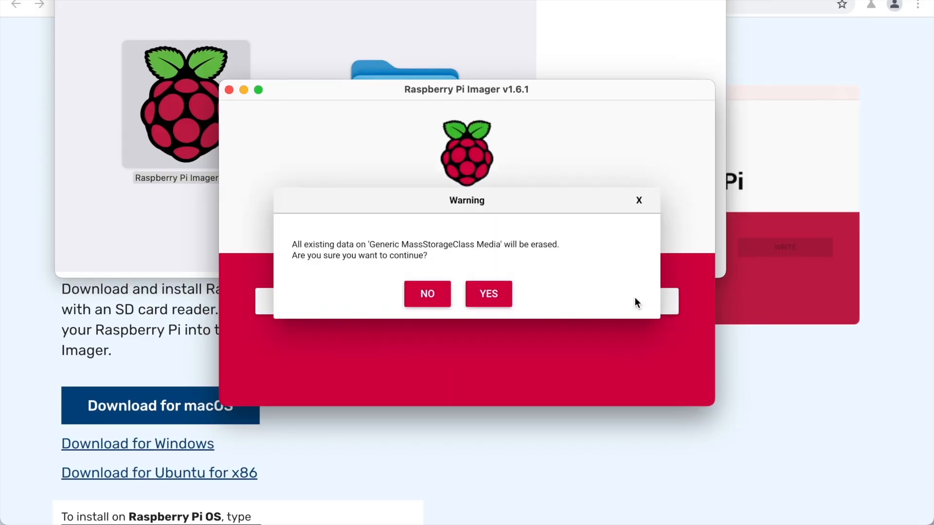
pyautogui.click(487, 294)
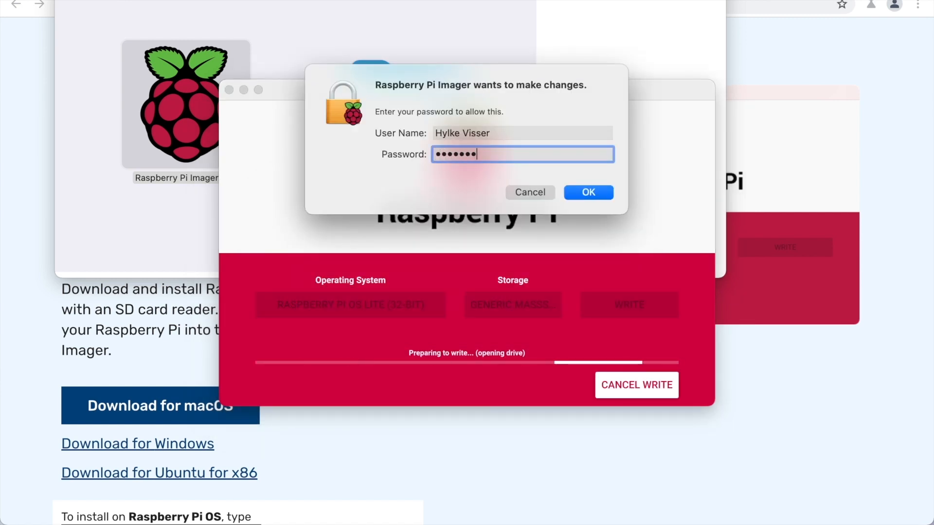
pyautogui.click(588, 192)
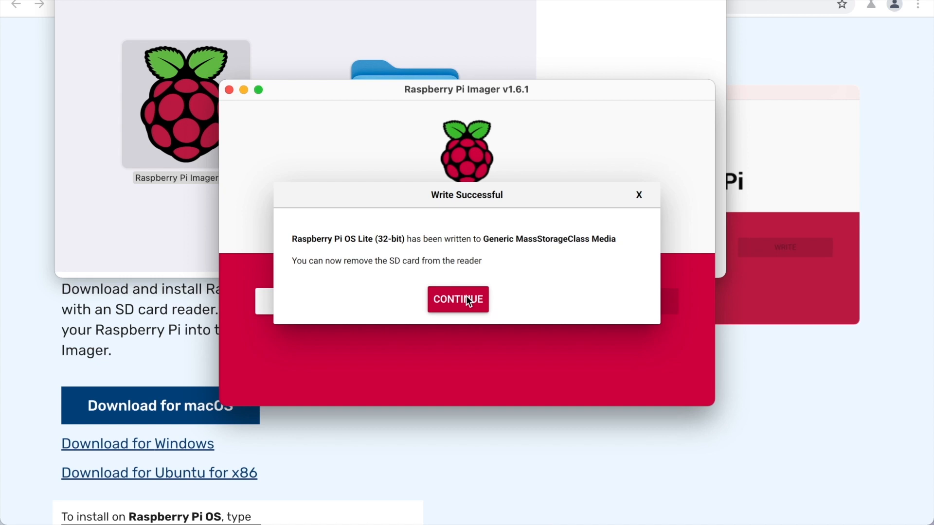
pyautogui.click(457, 299)
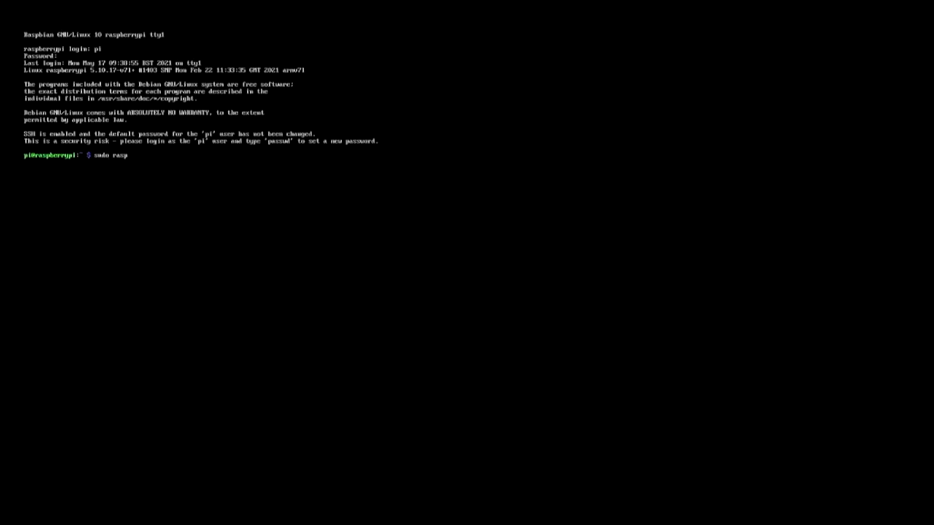
# Run sudo raspi-config as pi to bring up the software configuration tool
pyautogui.press('Return')
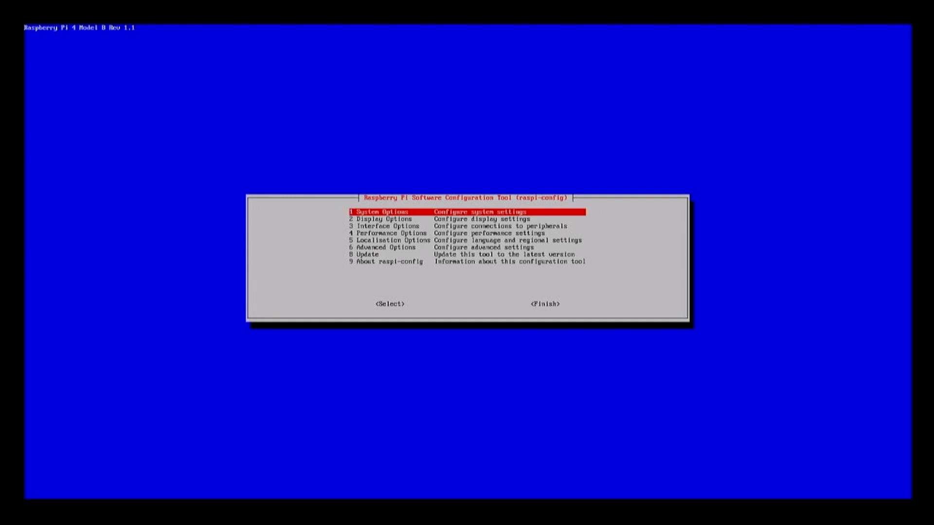
# Set the wireless LAN country under System Options
pyautogui.press('Return')
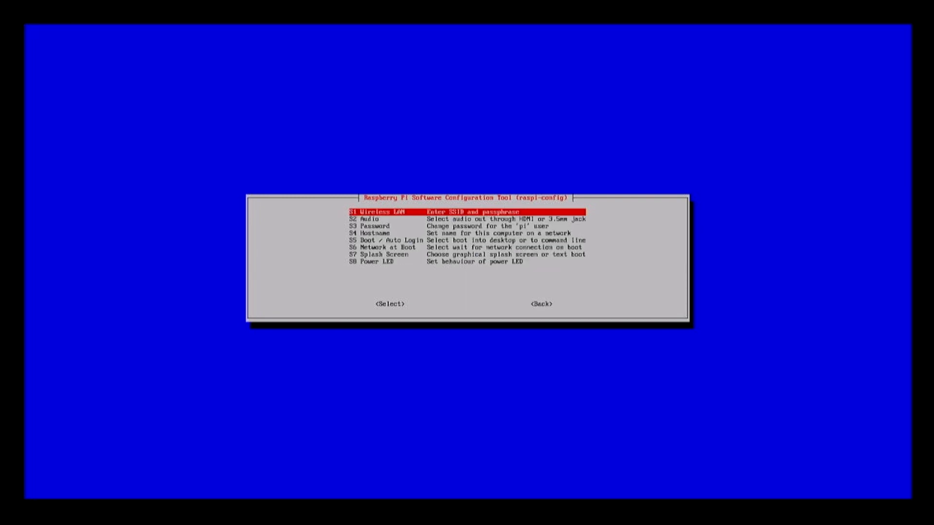
pyautogui.press('Return')
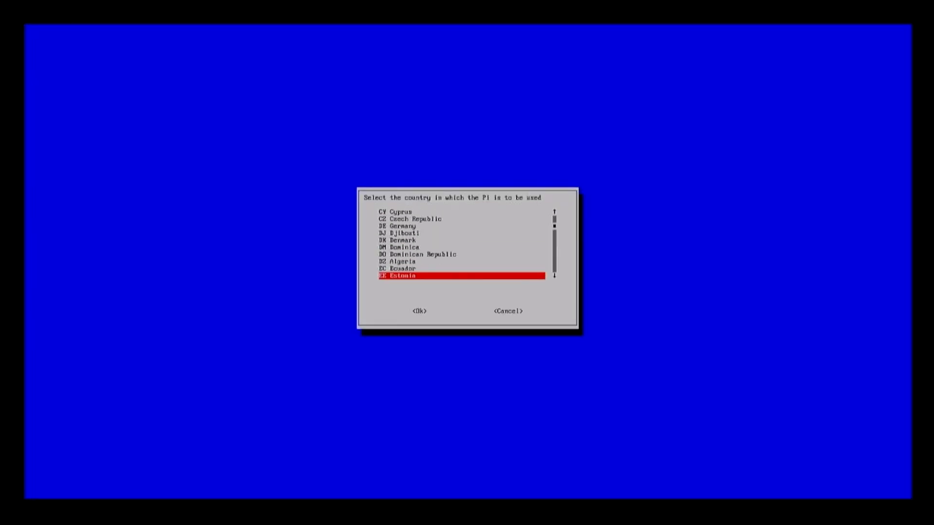
pyautogui.scroll(-3)
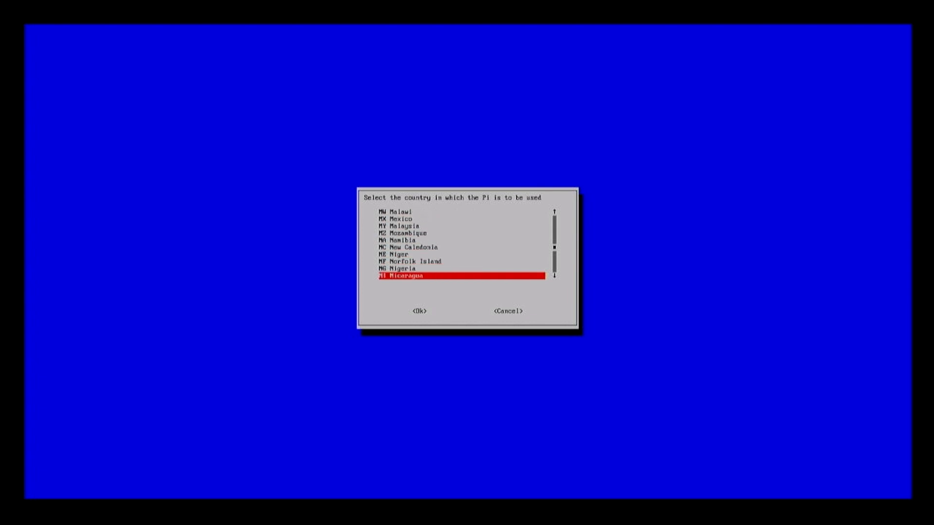
pyautogui.click(419, 311)
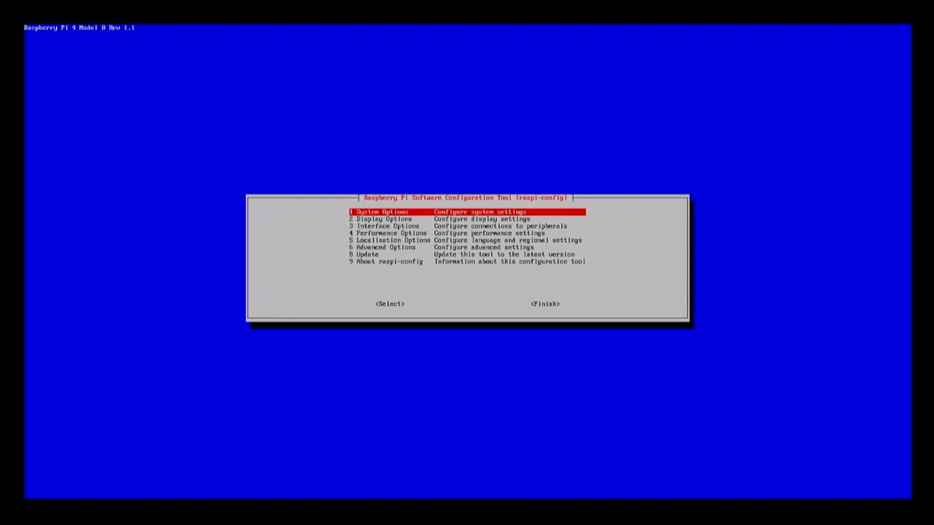
# Enable SSH under Interface Options and reboot the Pi
pyautogui.press('Down')
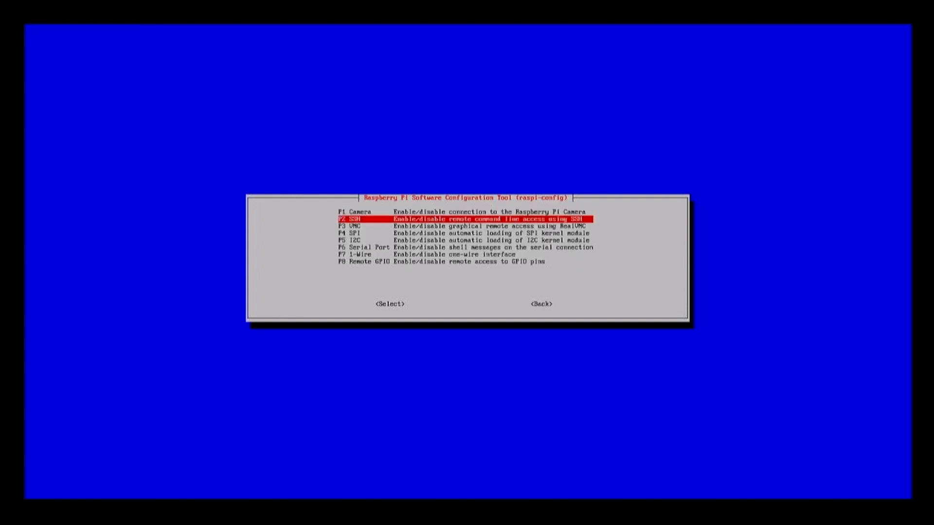
pyautogui.click(390, 304)
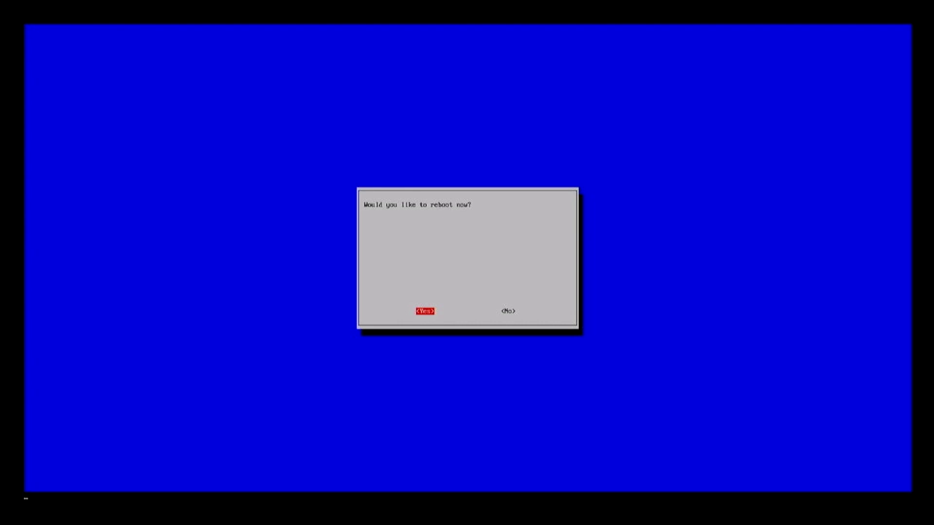
pyautogui.click(423, 312)
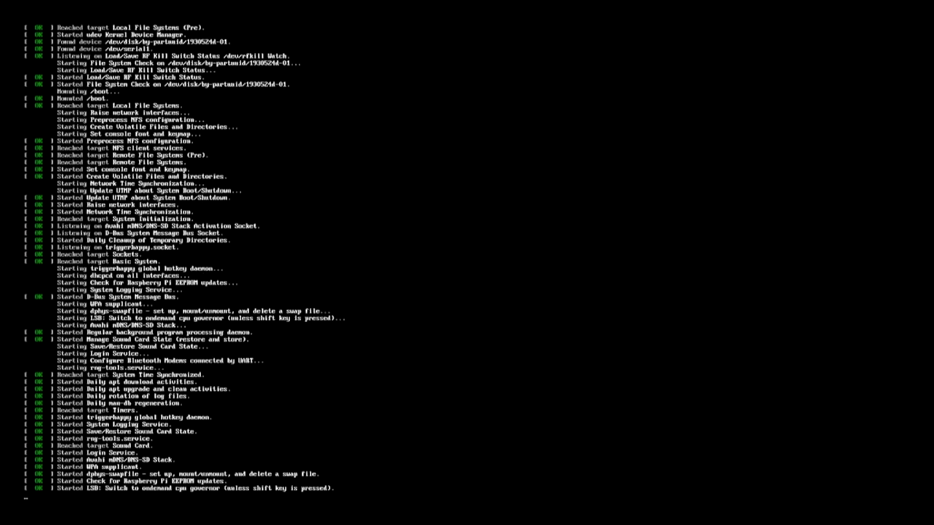
# Watch the Pi reboot through its systemd startup messages
pyautogui.scroll(-3)
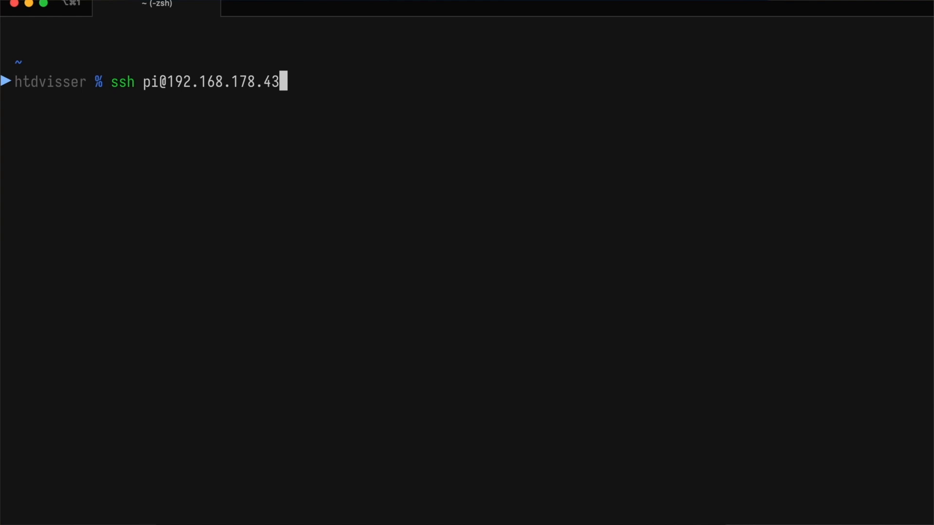
pyautogui.press('Return')
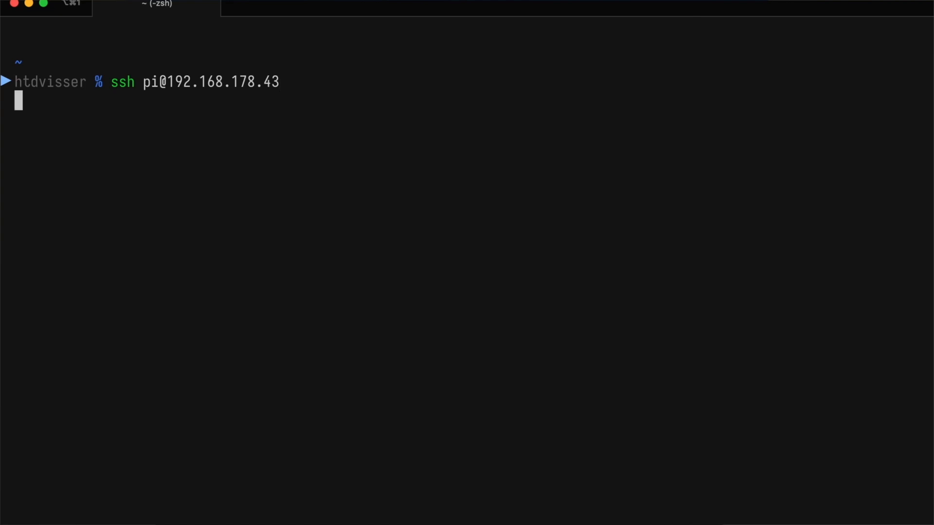
pyautogui.press('Return')
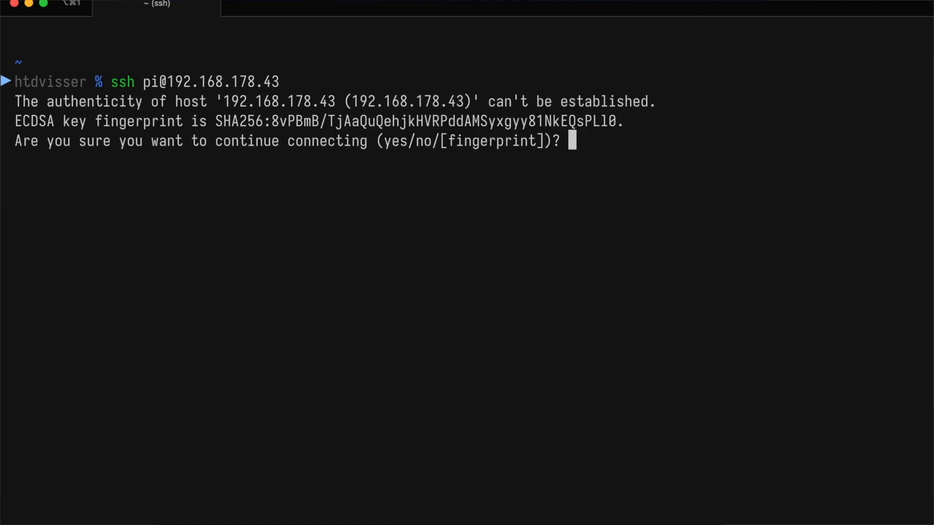
pyautogui.write('yes')
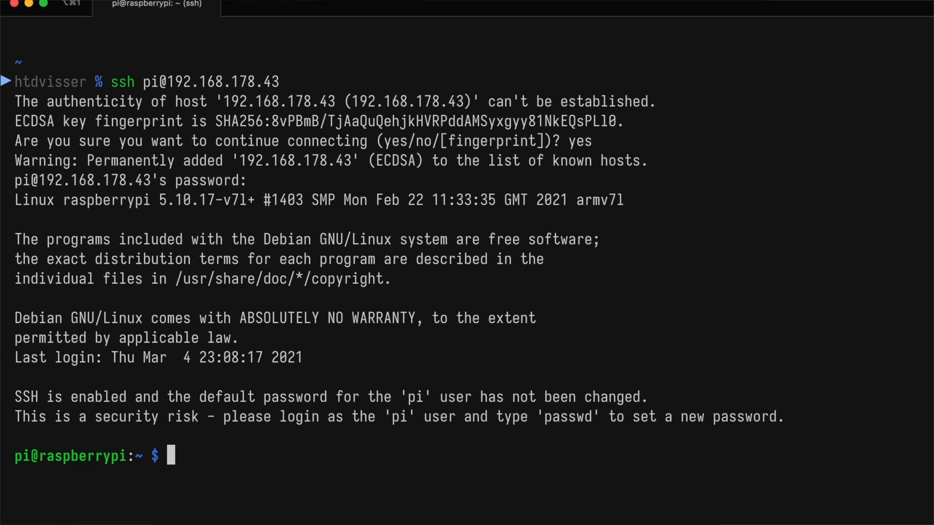
pyautogui.write('sudo apt-get update')
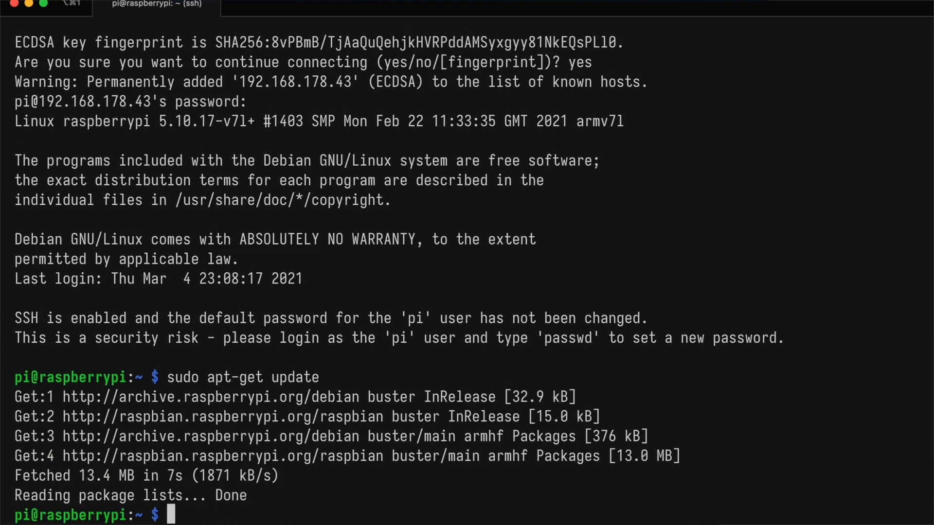
# Run sudo apt-get update and upgrade to bring the Pi's packages up to date
pyautogui.write('sudo apt-get')
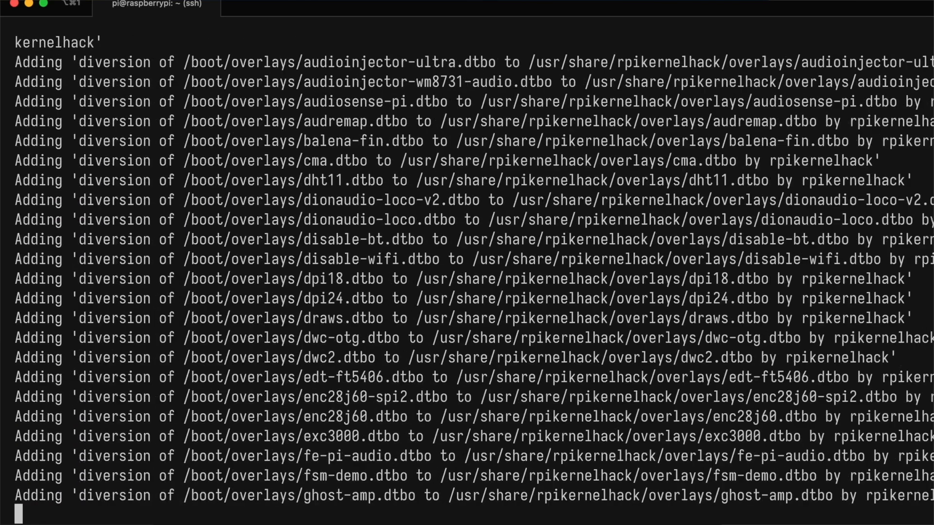
pyautogui.scroll(-3)
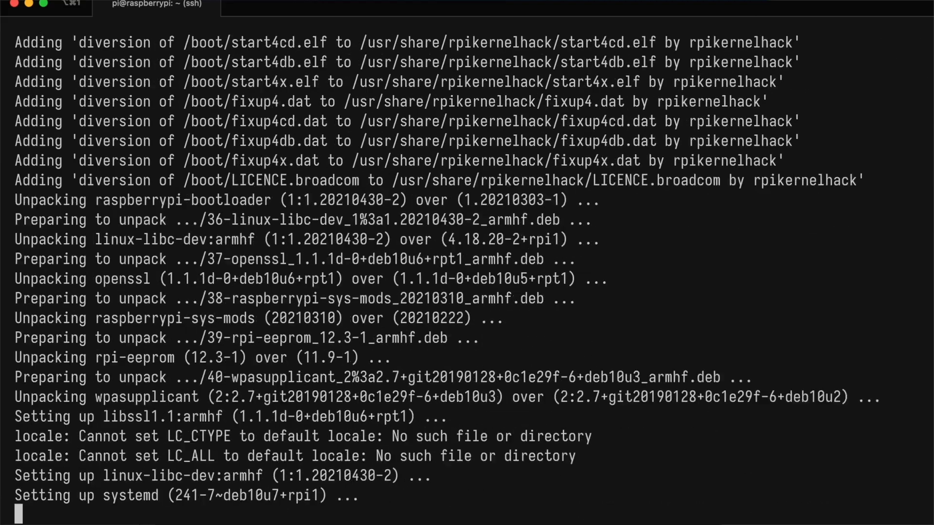
pyautogui.scroll(-3)
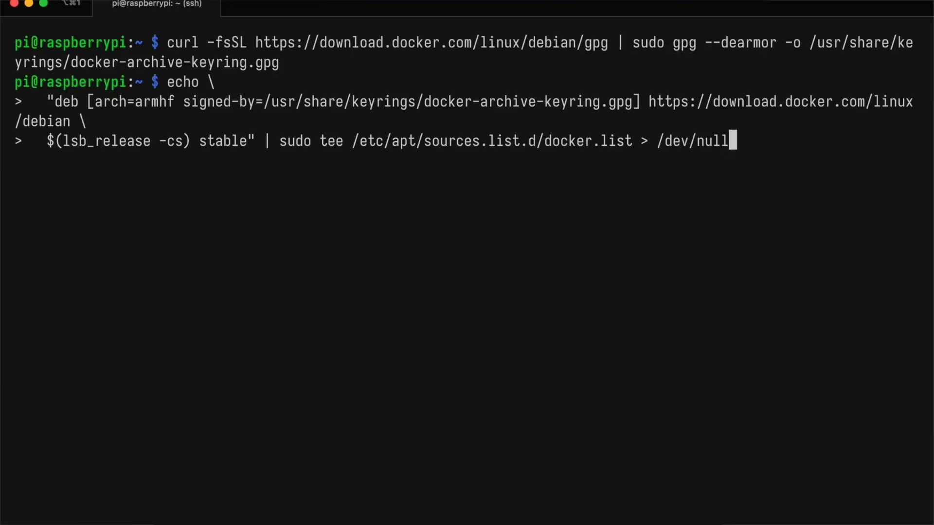
# Refresh apt lists and install docker-ce, docker-ce-cli, containerd.io and docker-compose
pyautogui.write('sudo apt-get update')
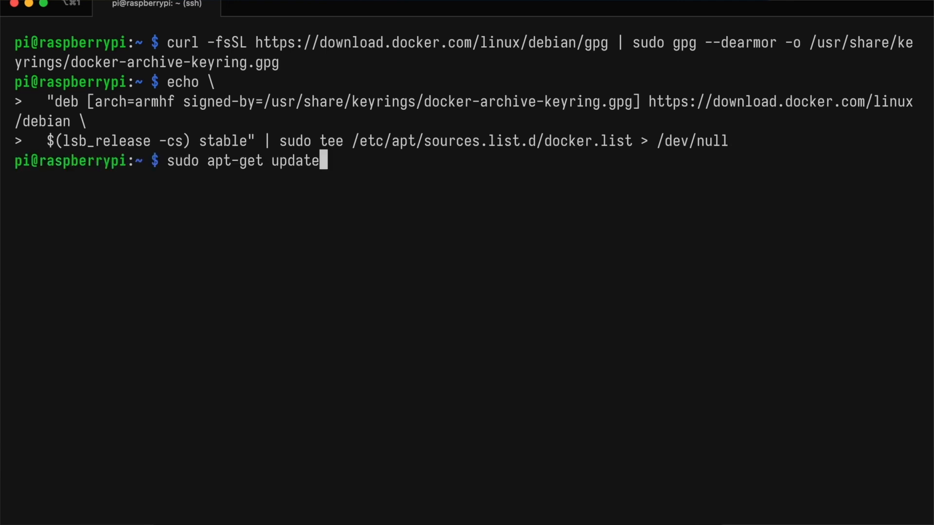
pyautogui.press('Return')
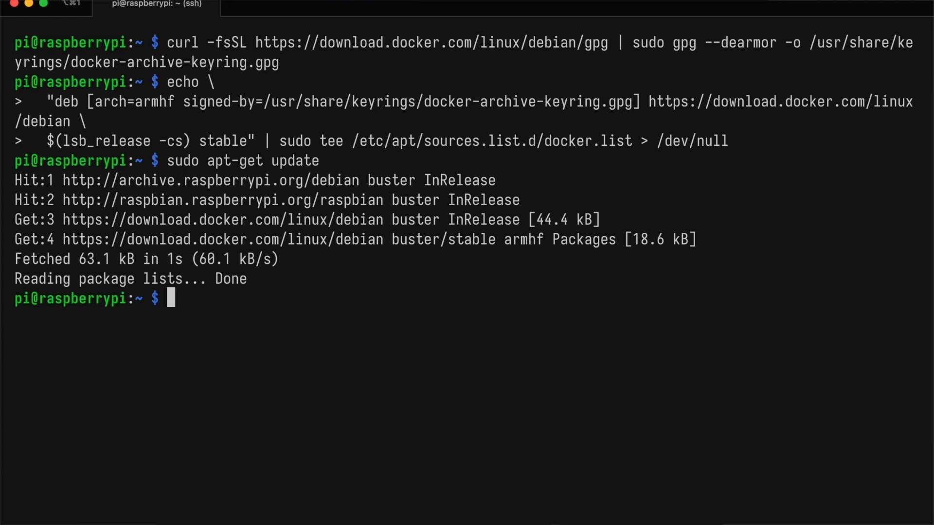
pyautogui.write('sudo apt-get install -y docker-ce docker-ce-cli containerd.io docker-compose')
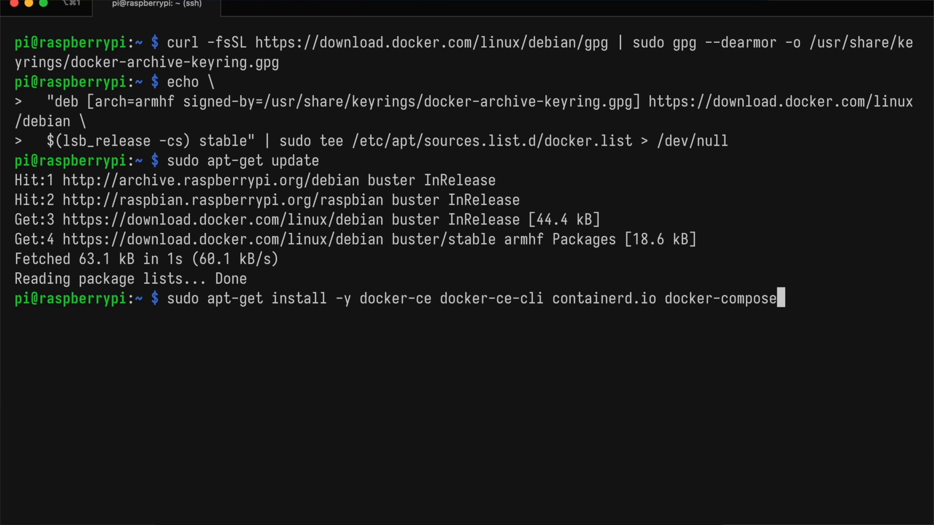
pyautogui.press('Return')
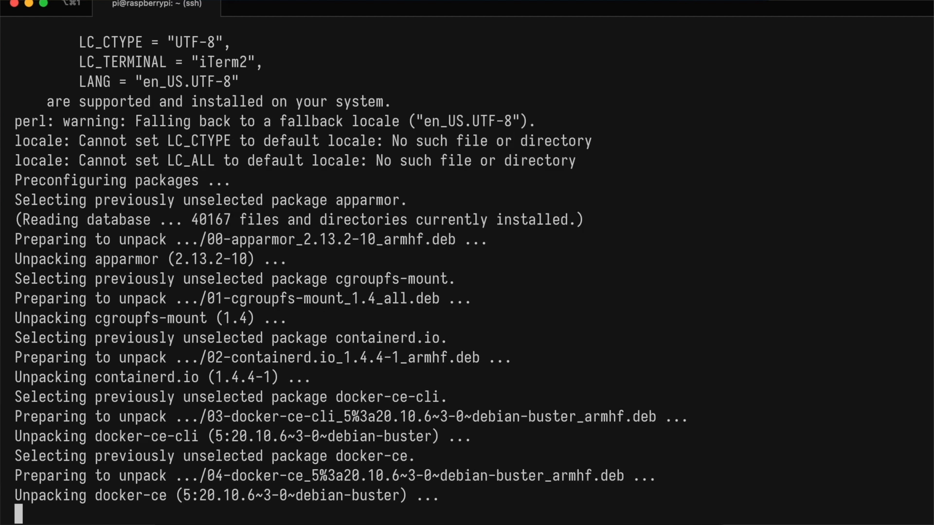
pyautogui.scroll(-3)
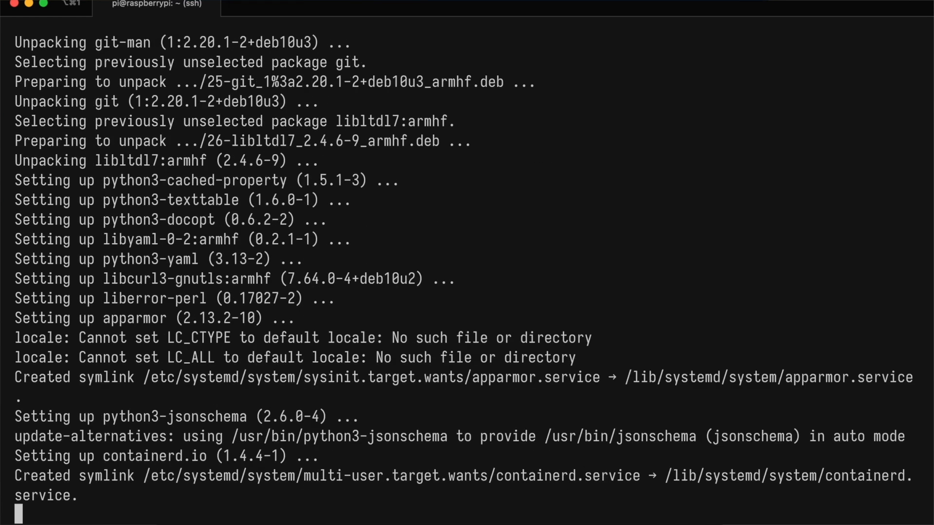
pyautogui.scroll(-3)
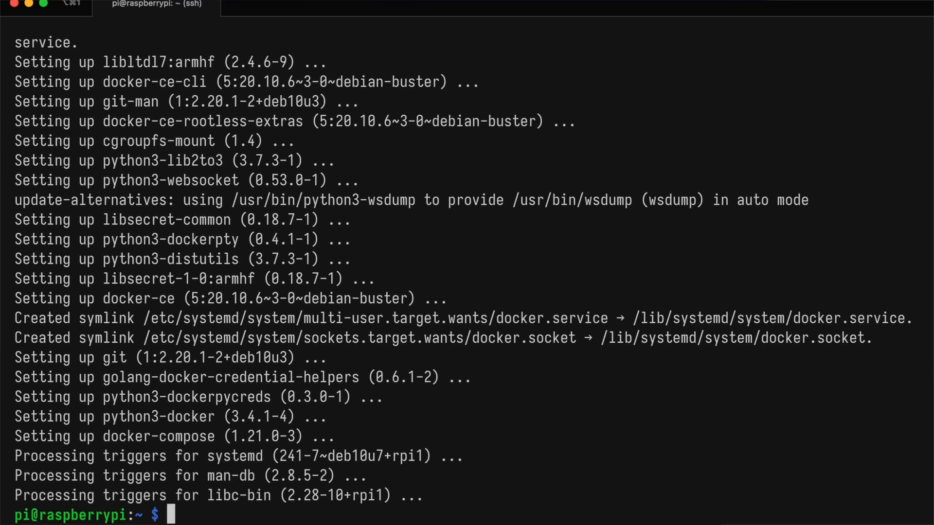
# Create the docker group, add $USER to it with usermod -aG, and activate it via newgrp docker
pyautogui.write('sudo gro')
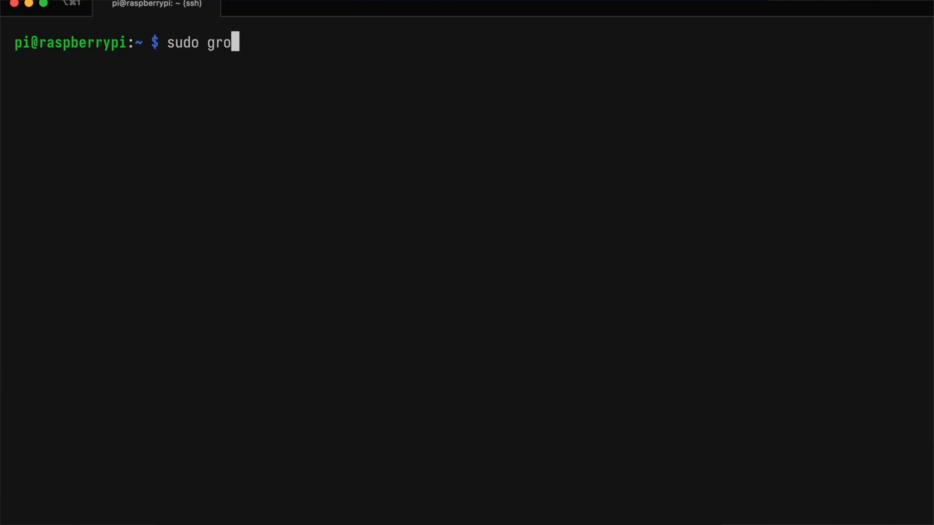
pyautogui.press('Return')
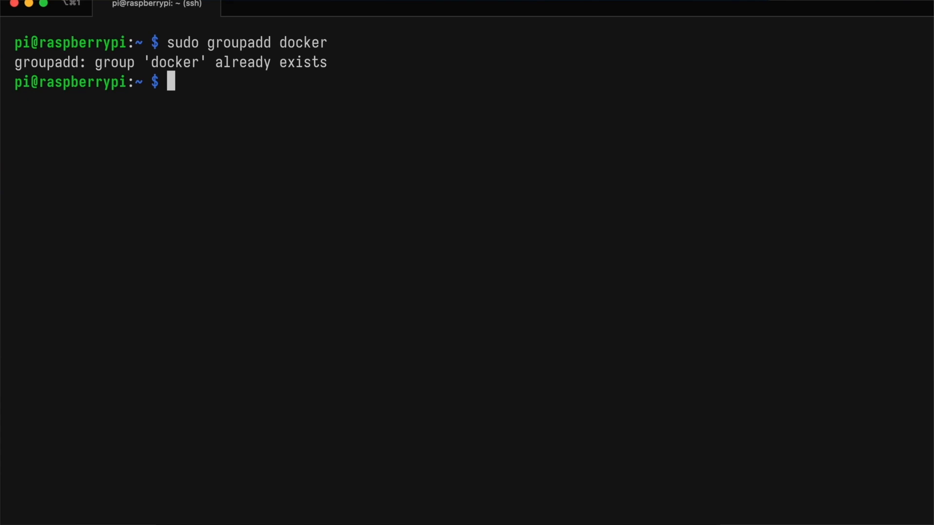
pyautogui.write('sudo usermod -aG')
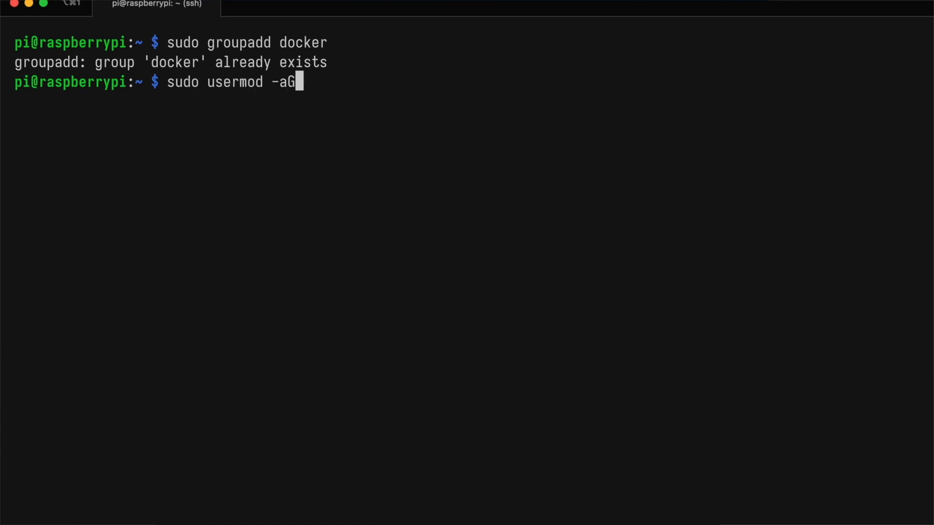
pyautogui.press('Return')
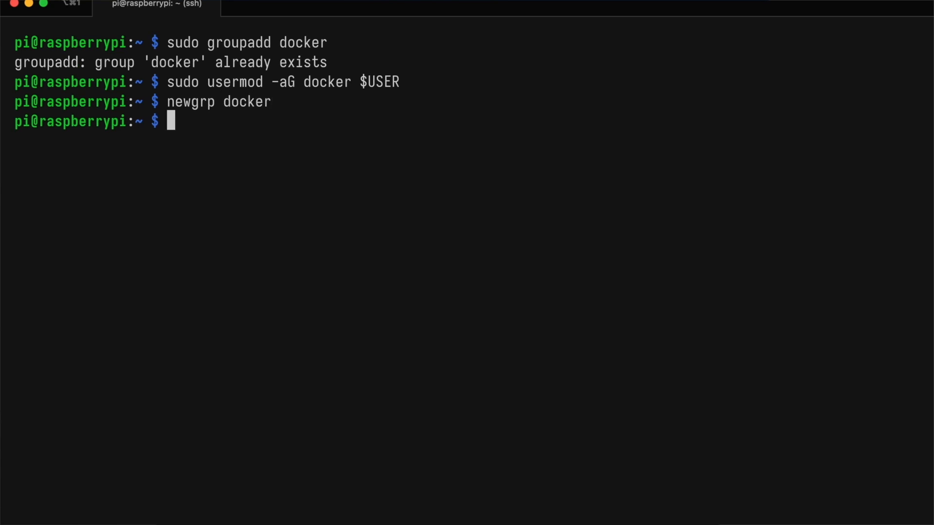
pyautogui.write('docker')
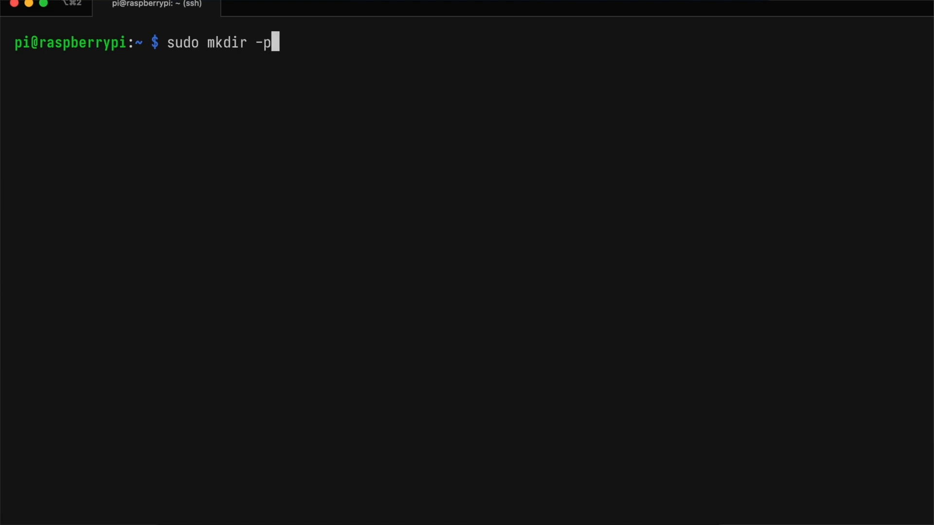
# Make /app/the-things-stack owned by pi:pi, cd into it and curl the Enterprise docker-compose.yml
pyautogui.write('/app/the-things-stack')
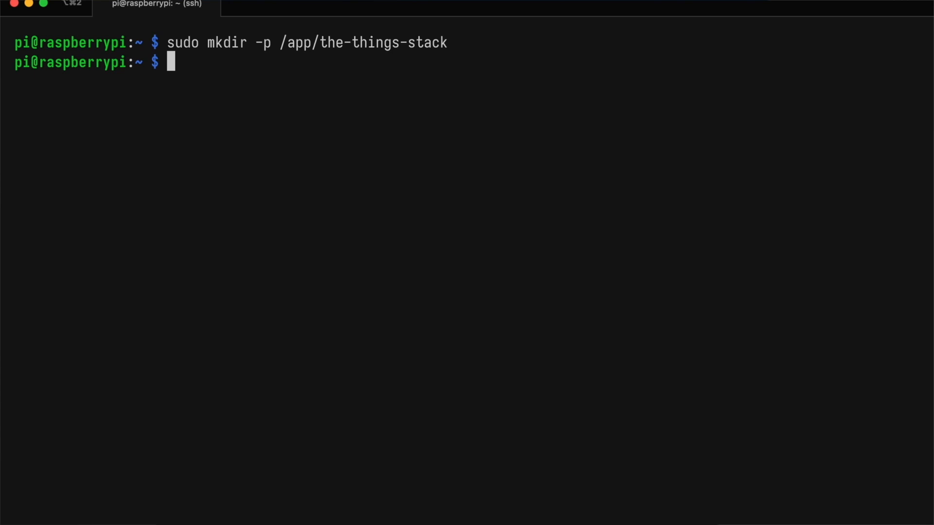
pyautogui.write('sudo chown pi:p')
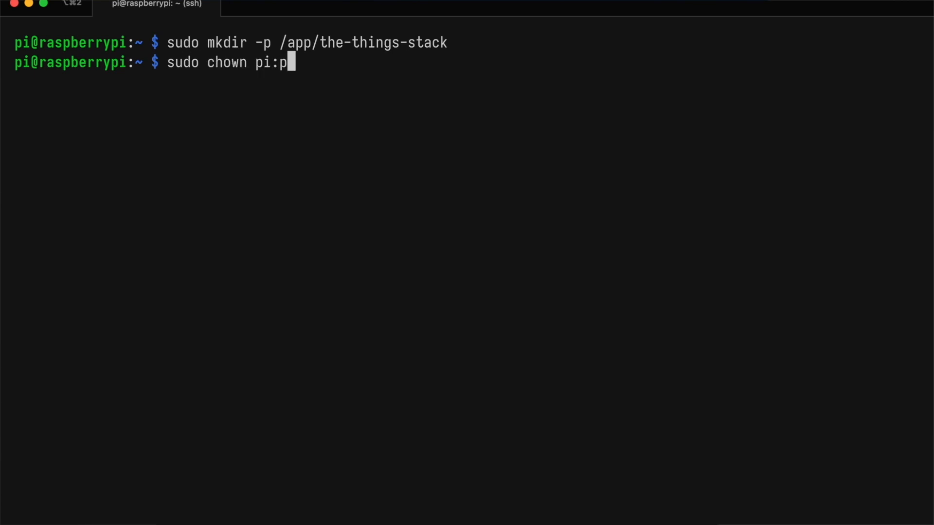
pyautogui.write('i /app/the-things-stack')
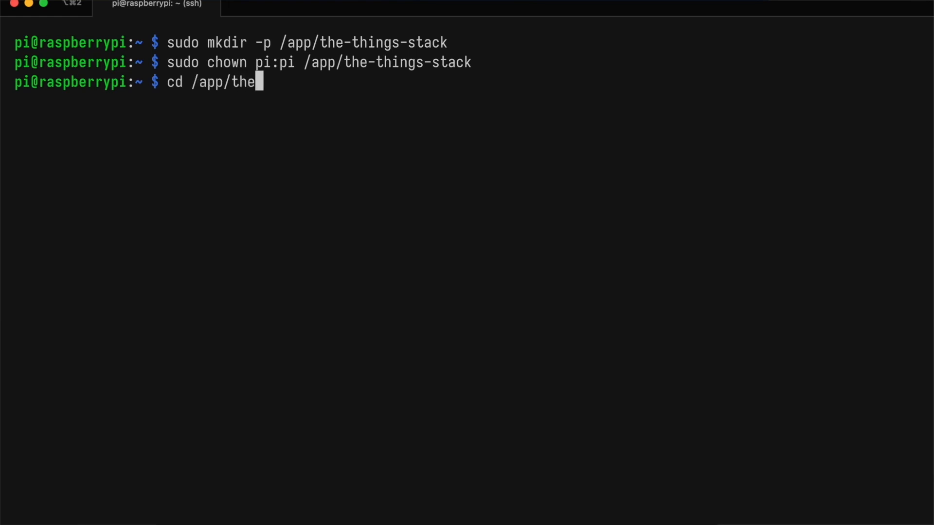
pyautogui.press('Return')
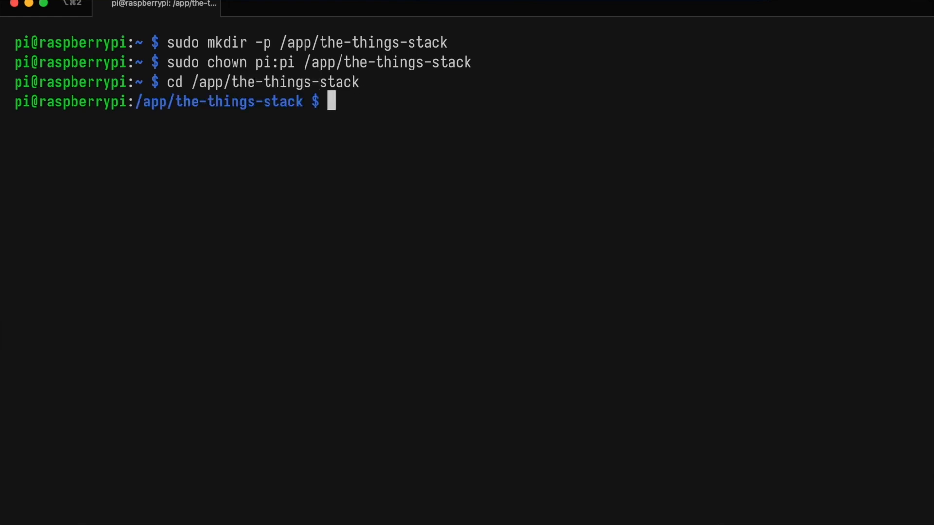
pyautogui.write('curl -sSL -o docker-compose.yml https://www.thethingsindustries.com/docs/getting-started/installation/configuration/docker-compose-enterprise.yml')
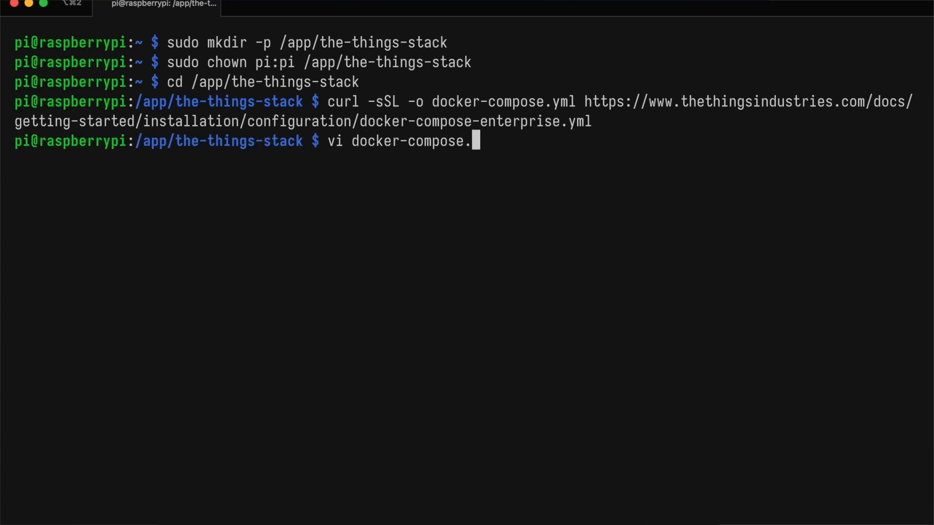
# Pin the stack image tag to 3.13.0, adjust the 443 port mapping, and save docker-compose.yml
pyautogui.press('Return')
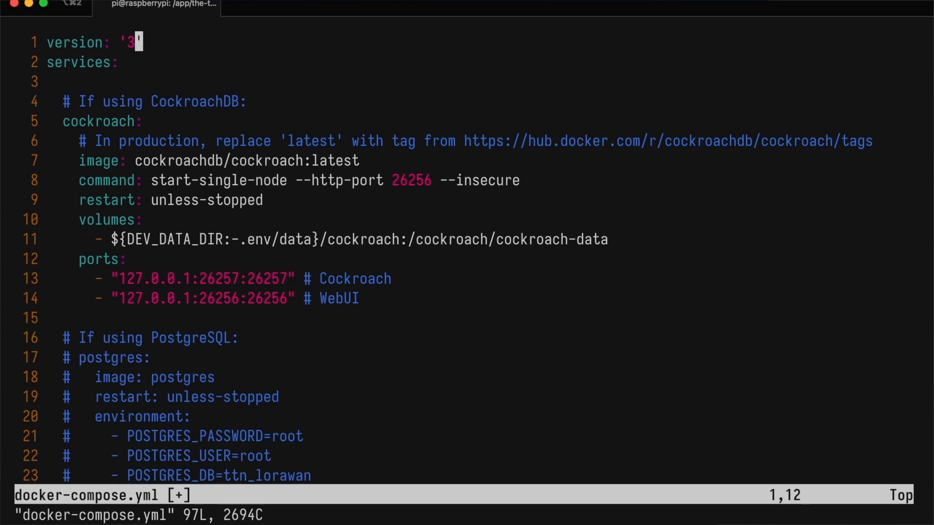
pyautogui.write('/coc')
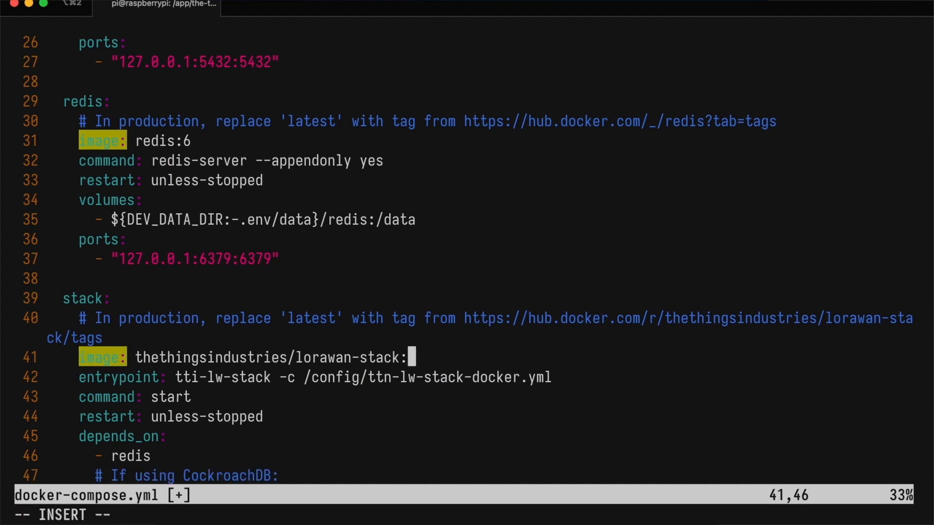
pyautogui.write('3.13.0')
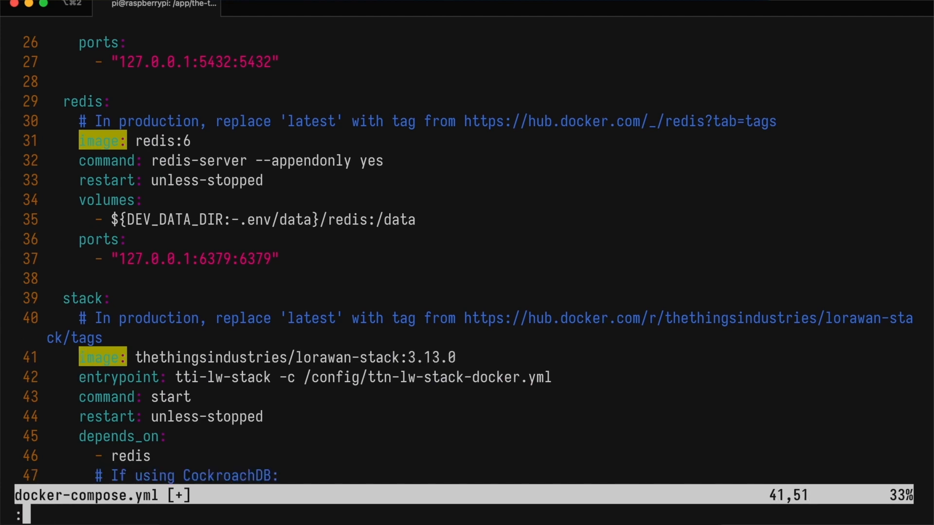
pyautogui.write('443:8885"')
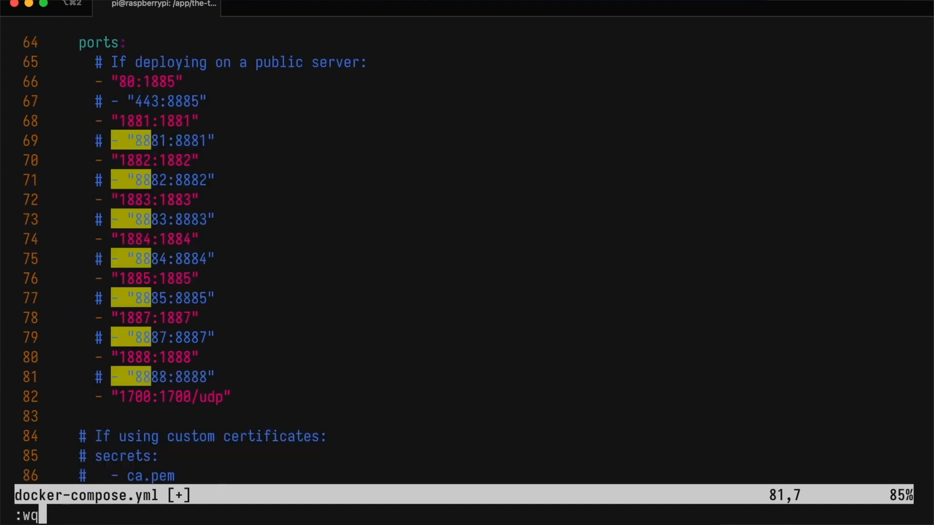
pyautogui.press('Return')
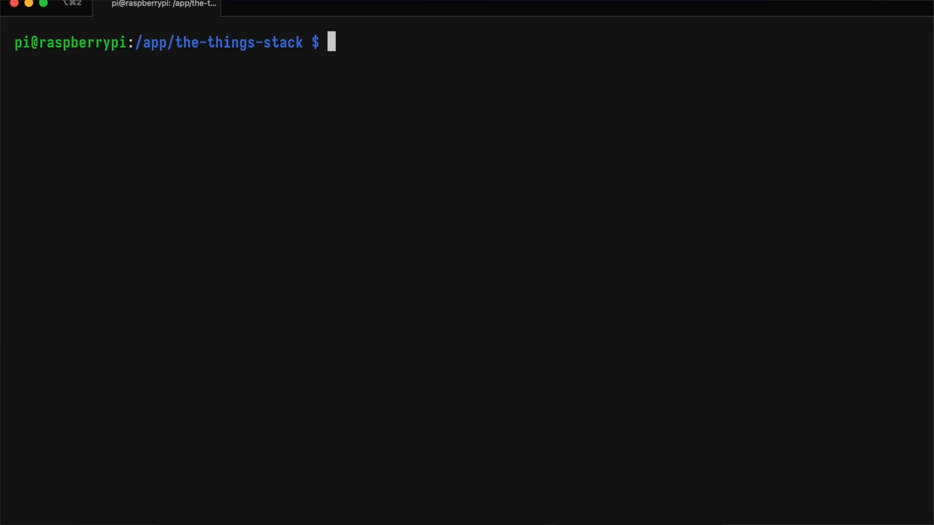
# Set HOSTNAME to demo.thethingsconference.co… in the shell
pyautogui.write('HOSTN')
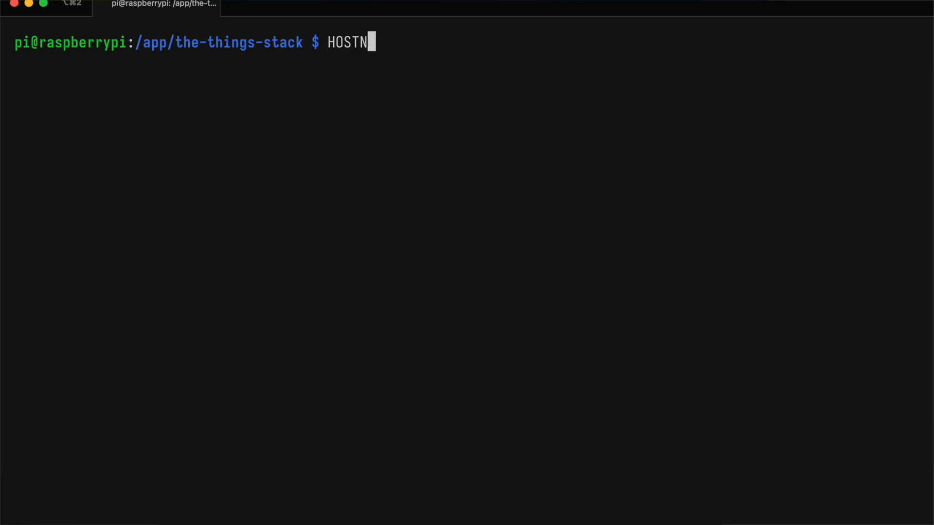
pyautogui.write('AME=192.168.178.43')
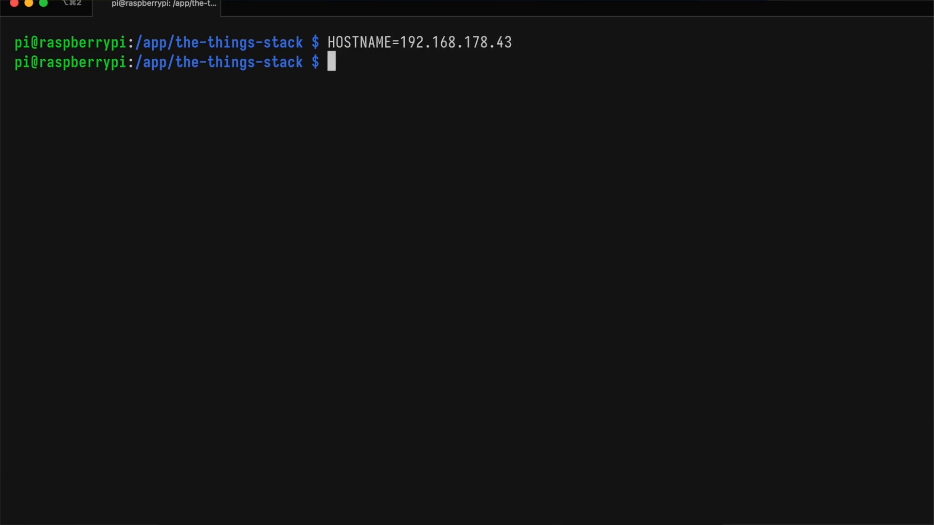
pyautogui.write('HOSTNAME')
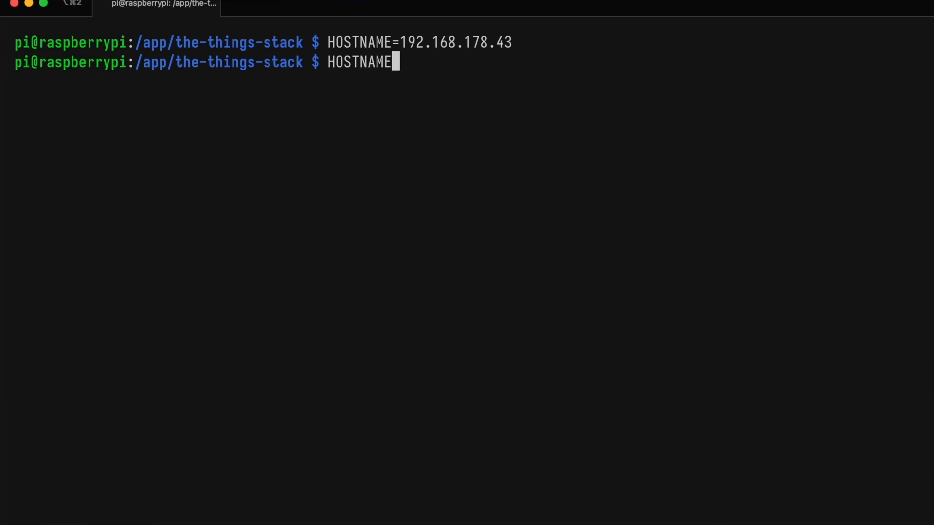
pyautogui.write('=demo.theth')
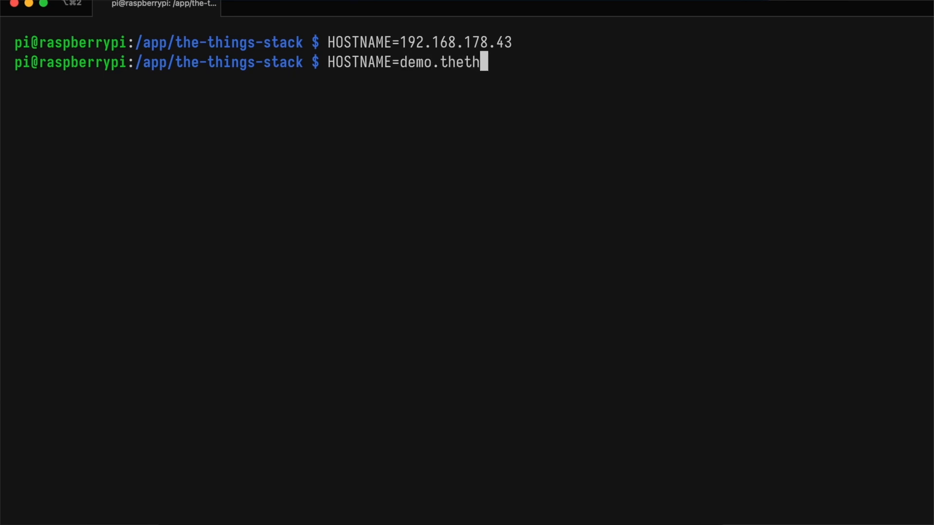
pyautogui.write('ingsconference.com')
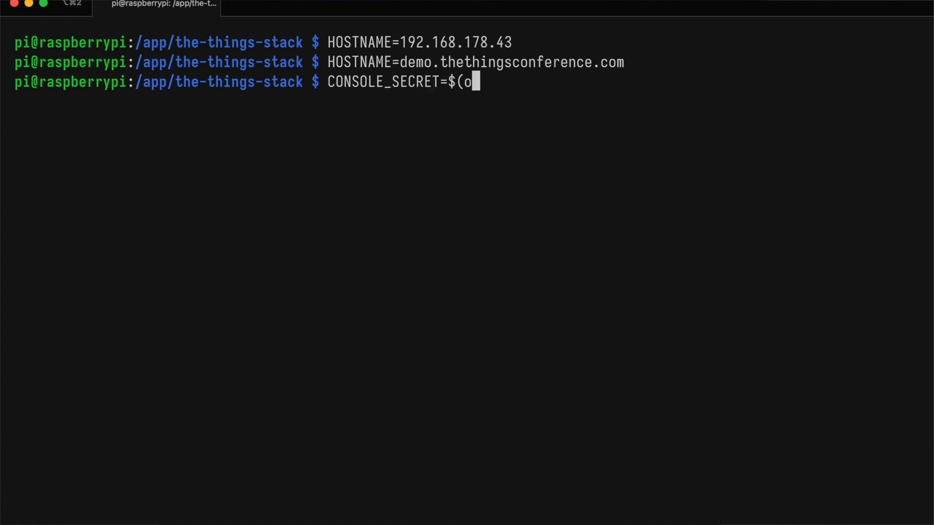
# Store a random openssl hex-16 claim secret and start creating the config folder
pyautogui.write('penssl rand -hex 16)')
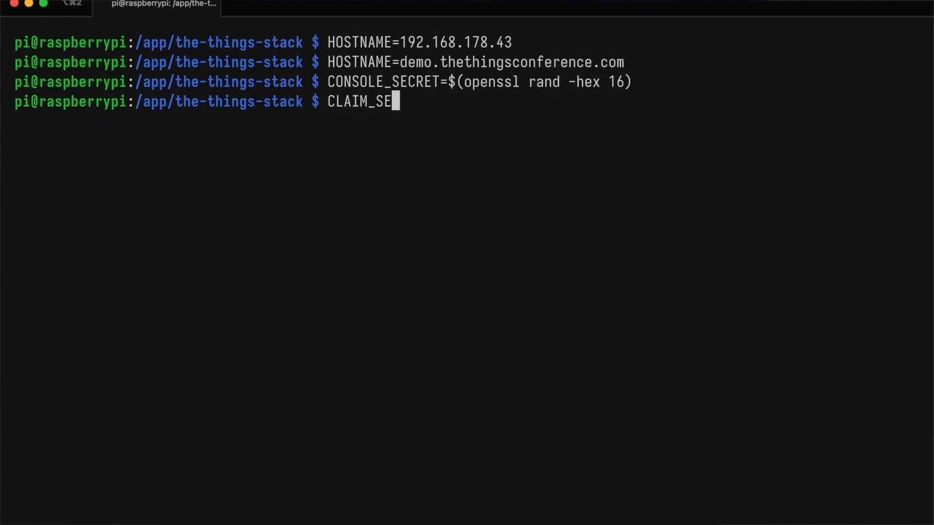
pyautogui.press('Return')
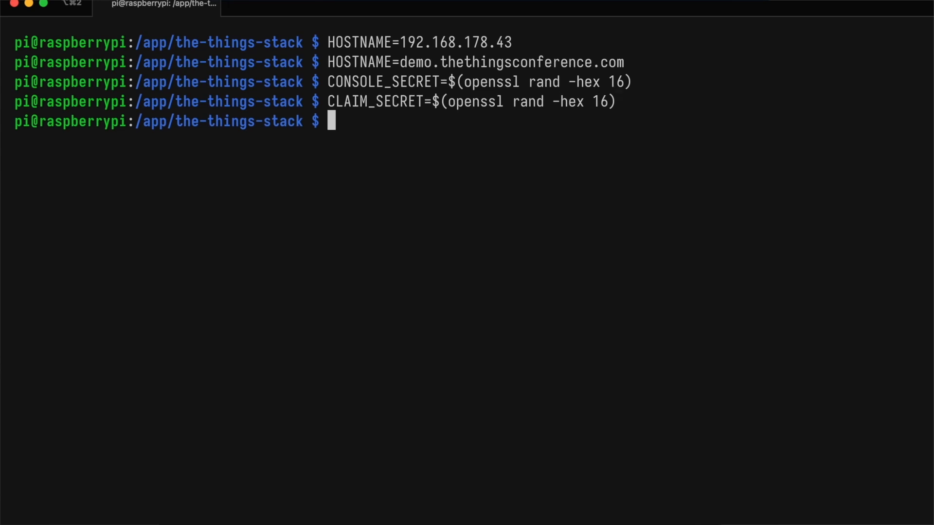
pyautogui.write('mkdir -p config/stack')
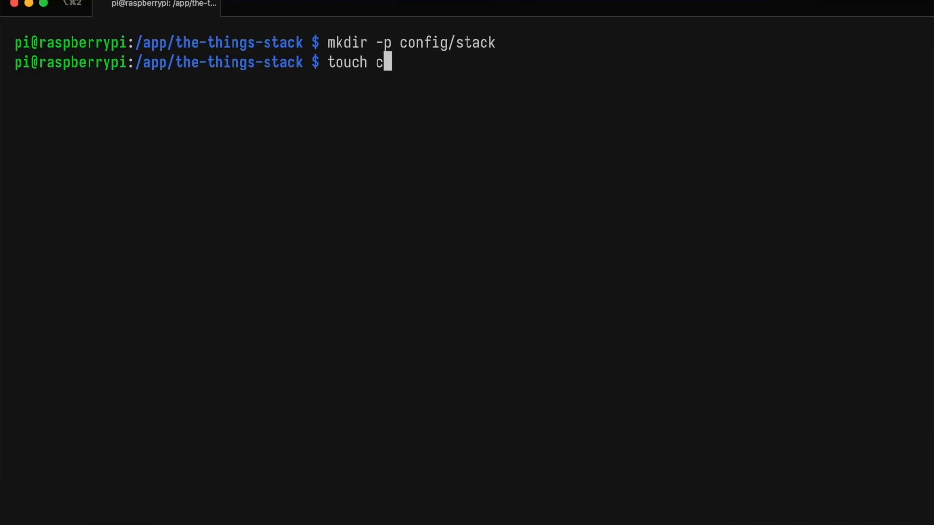
# Create the empty config/stack/ttn-lw-stack-docker.yml file
pyautogui.write('onfig/stack/ttn-lw-s')
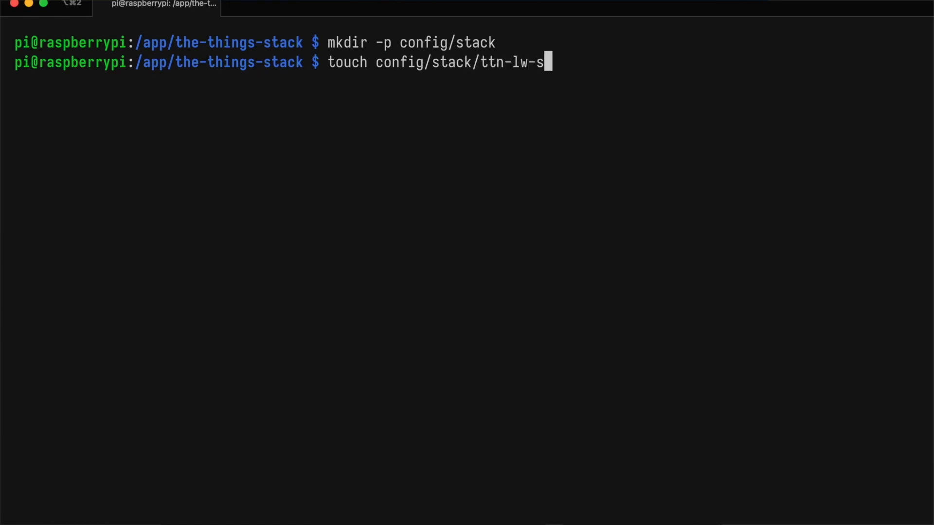
pyautogui.write('tack-docker.yml')
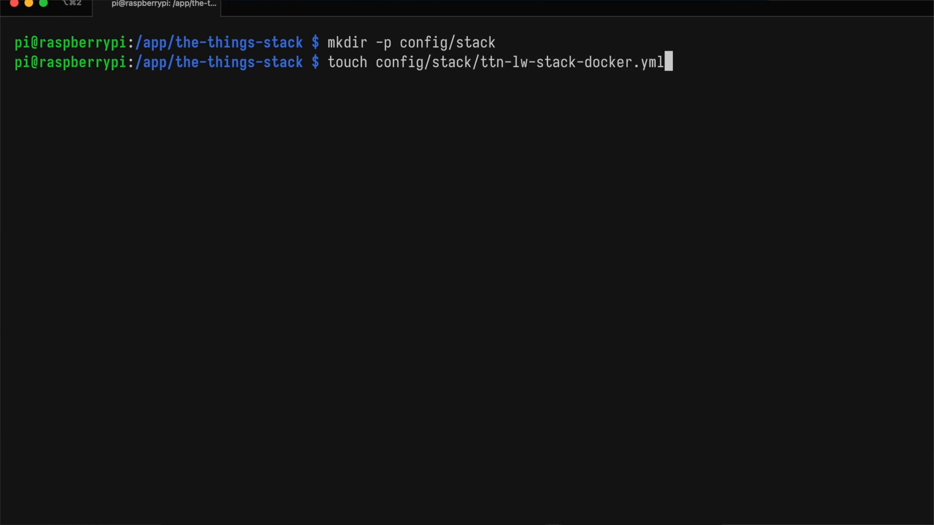
pyautogui.press('Return')
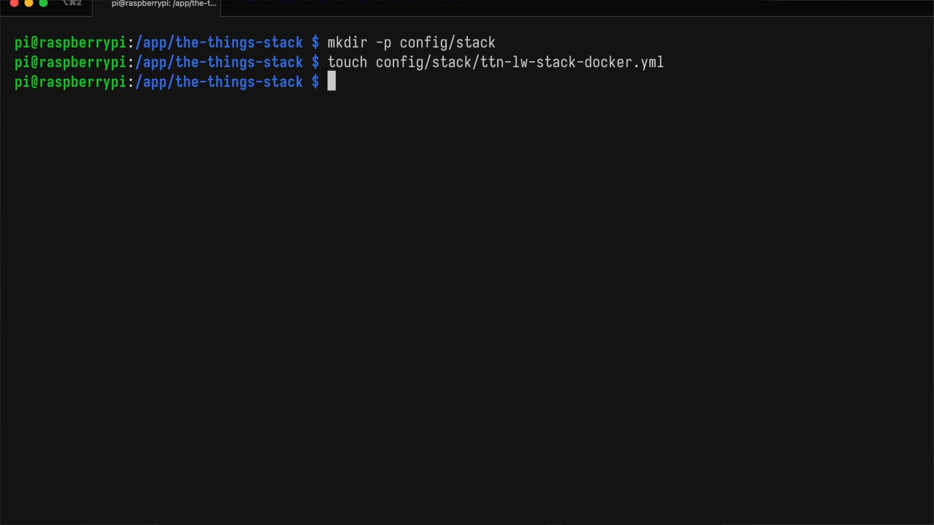
# Export the stack's default environment to stack.default.env and create an empty stack.env
pyautogui.write('docker-compose run --')
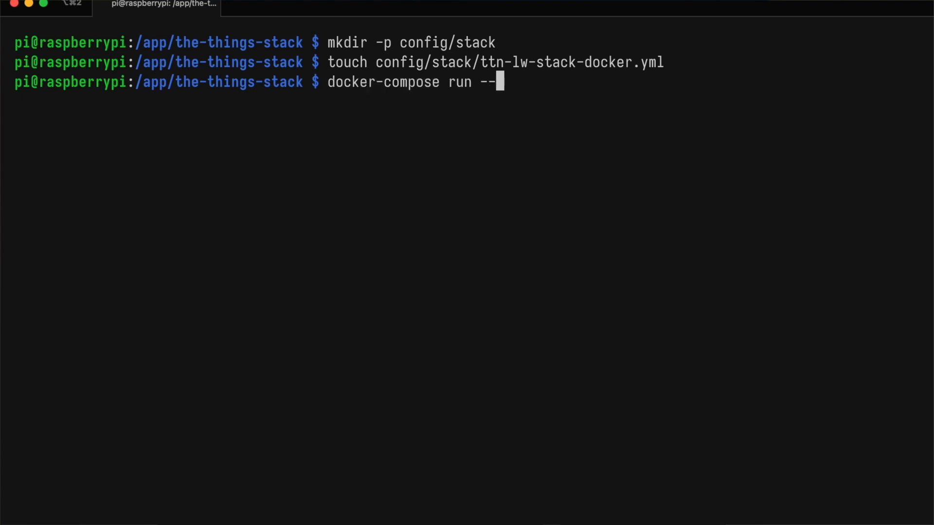
pyautogui.write('rm stack config --env > stack.de')
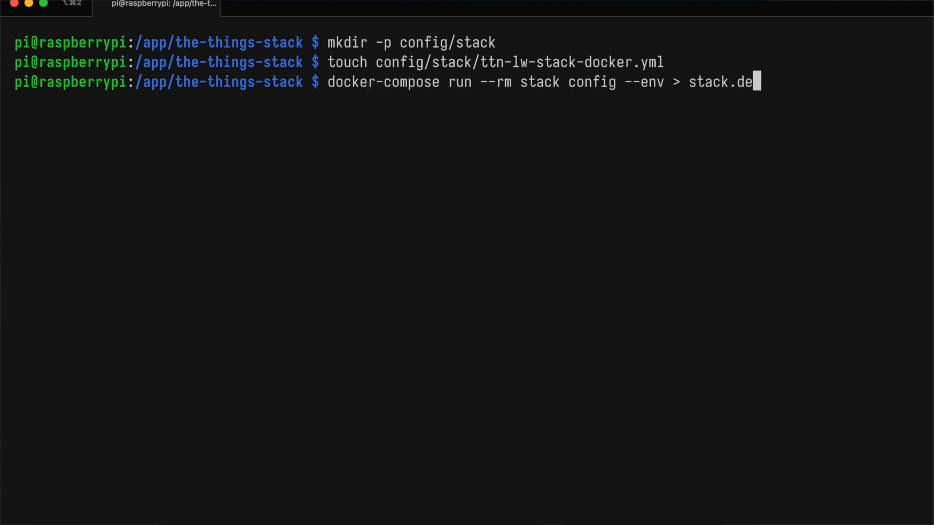
pyautogui.press('Return')
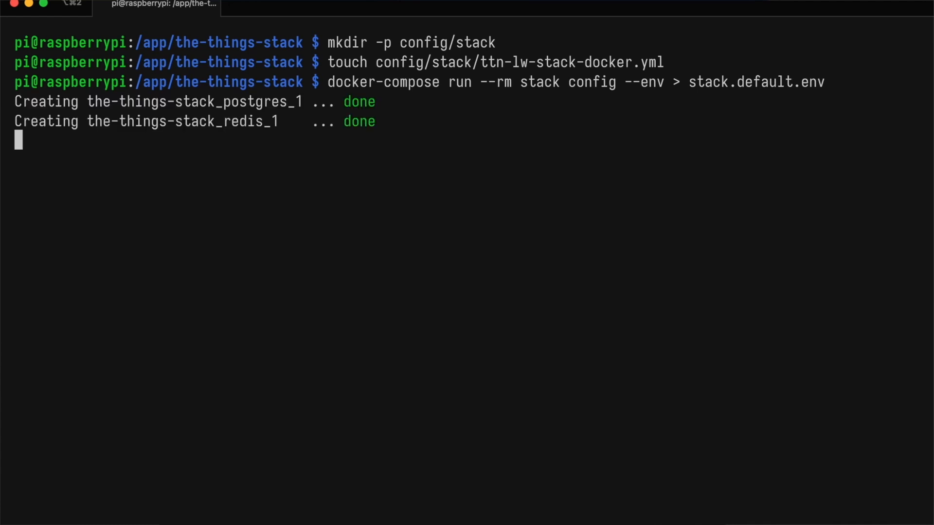
pyautogui.write('touch s')
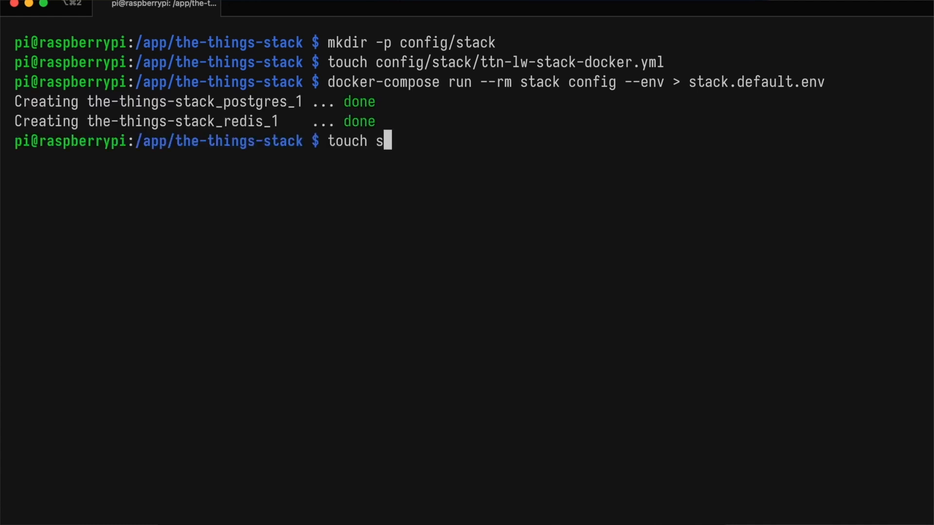
pyautogui.write('tack.env')
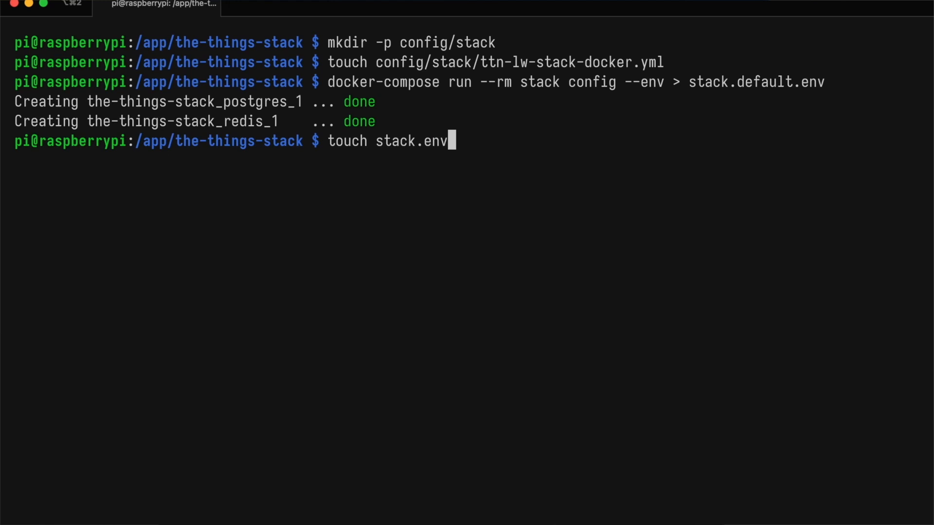
pyautogui.press('Return')
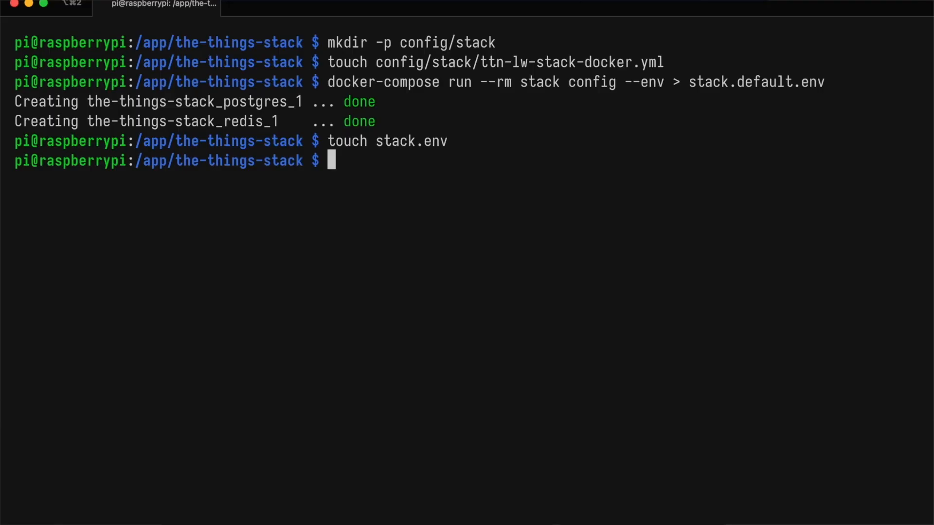
# Append the LISTEN_TLS and PUBLIC_TLS_ADDRESS settings, without :888x ports, to stack.env
pyautogui.write('grep LISTEN_TLS stack.default.env | sed -e "s/:888[0-9]//" >> stack.env')
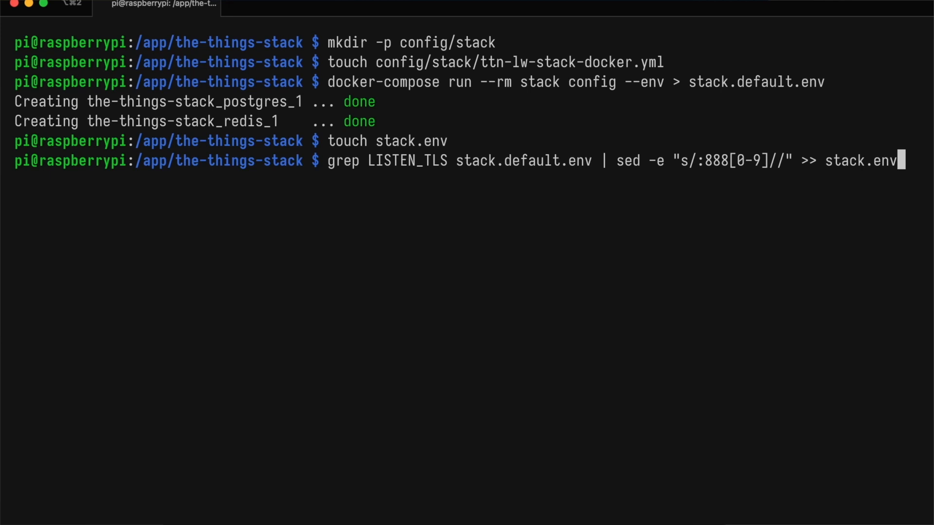
pyautogui.press('Return')
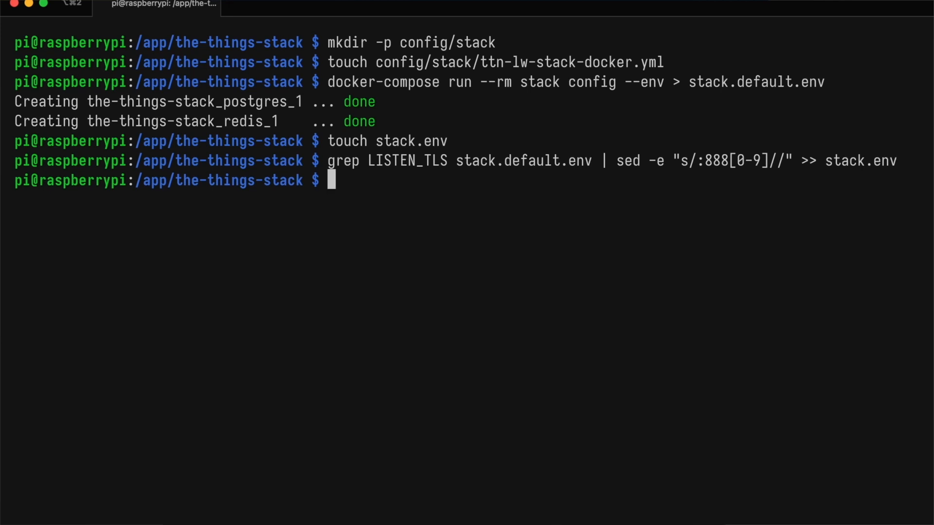
pyautogui.press('Return')
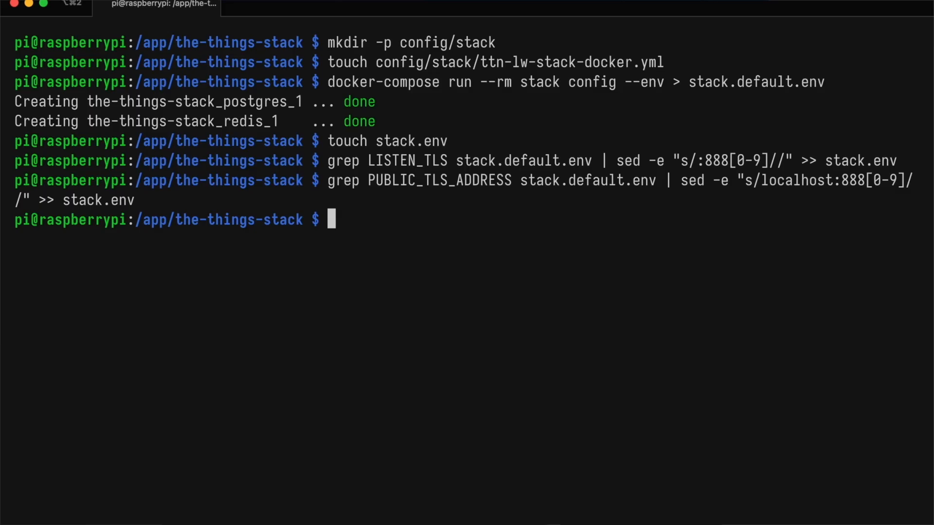
# Append the localhost:188x and 1885 addresses rewritten to $HOSTNAME to stack.env
pyautogui.write('grep localhost:188[123] stack.default.env | sed -e "s/localhost/$HOSTNAME/" >> stack.env')
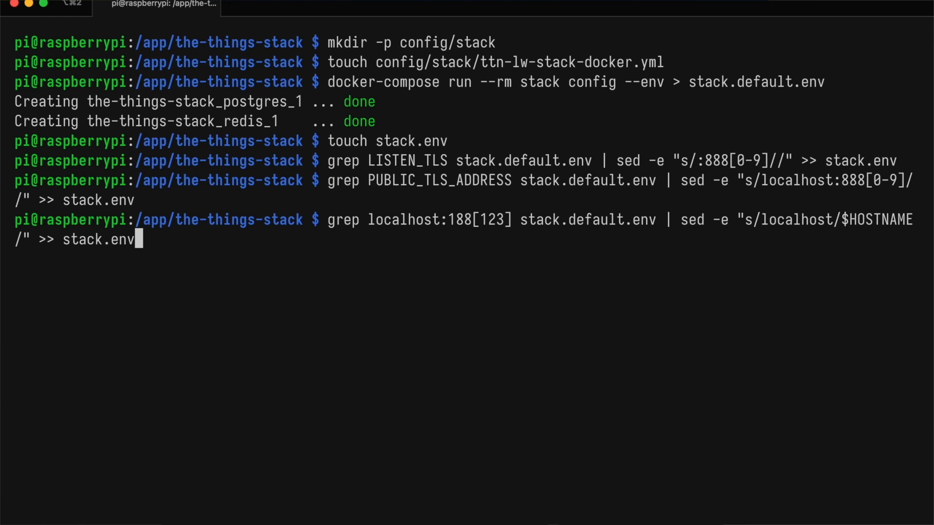
pyautogui.press('Return')
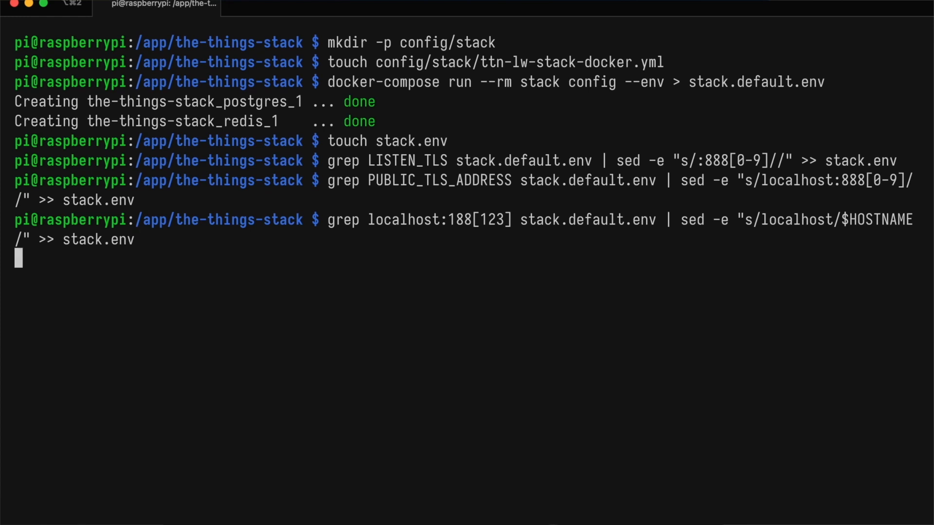
pyautogui.press('Return')
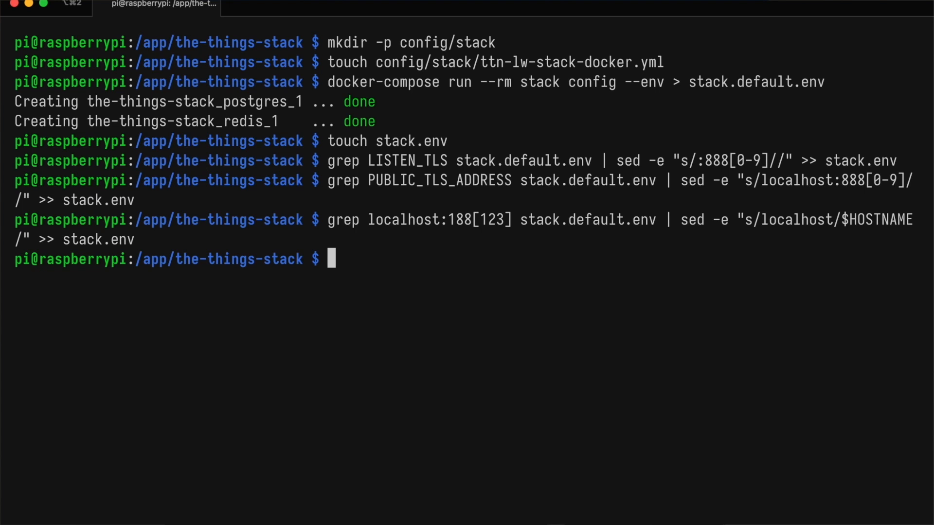
pyautogui.write('grep localhost:1885 stack.default.env | sed -e "s/localhost:1885/$HOSTNAME/" >> stack.env')
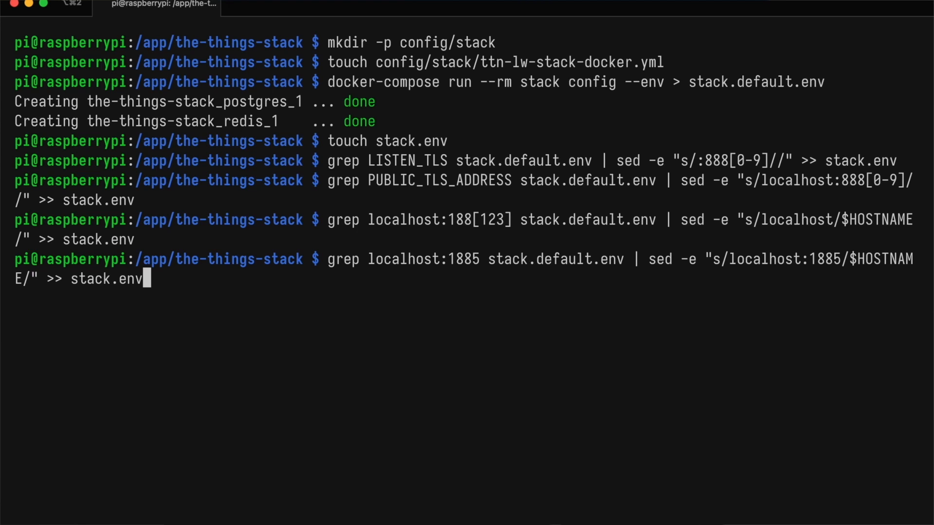
pyautogui.press('Return')
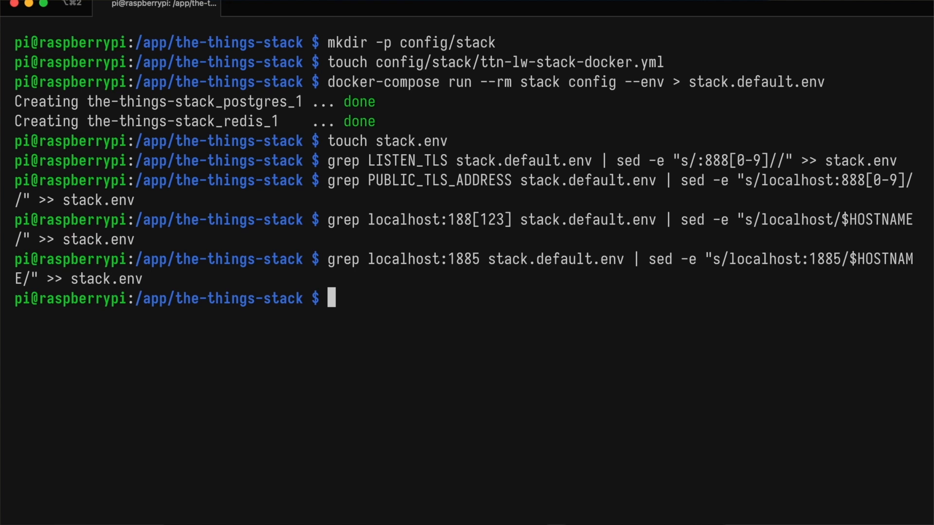
# Append the s://localhost:888 URLs rewritten to $HOSTNAME, then prepare the console secret line
pyautogui.write('grep \'s://localhost:888\' stack.default.env | sed -e "s|s://localhost:888|://$HOSTNAME:188|" >> stack.env')
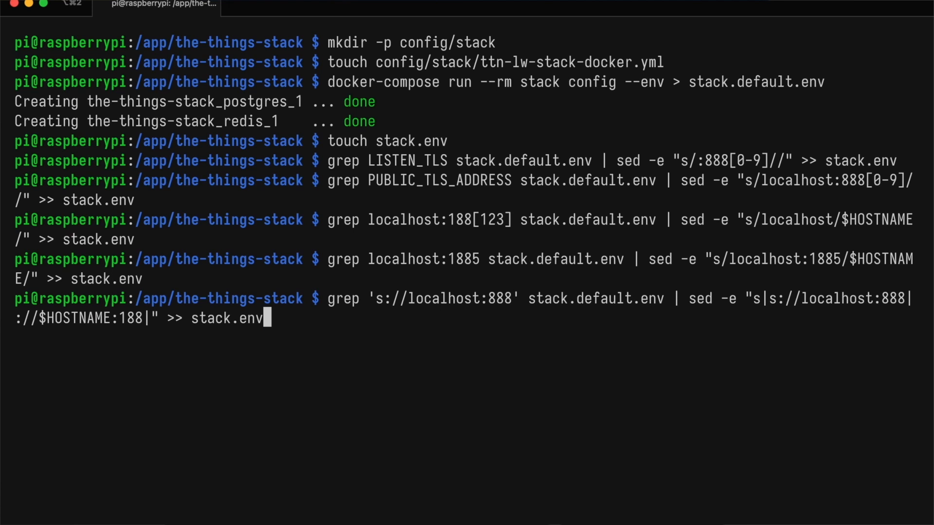
pyautogui.press('Return')
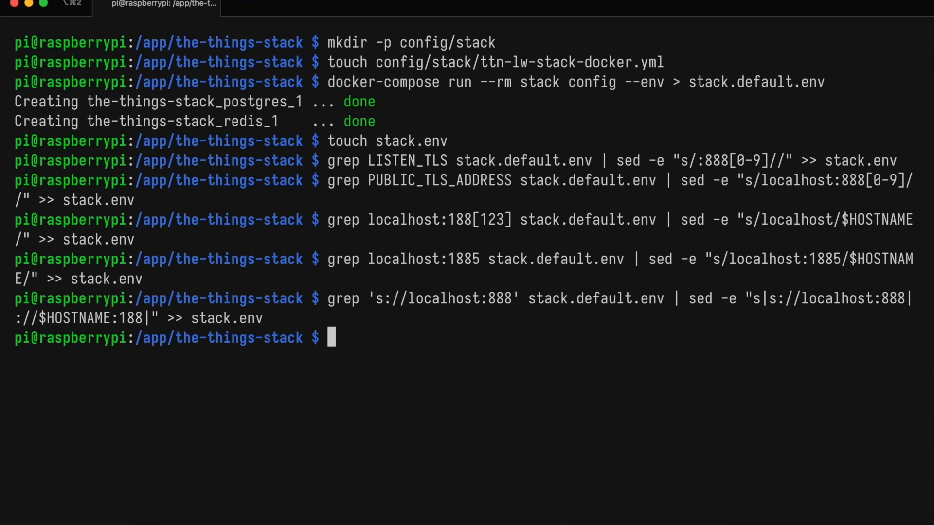
pyautogui.write('echo TTN_LW_CONSOLE_OAUTH_CLIENT_SECRET=$CONSOLE_SECRET >> stack.env')
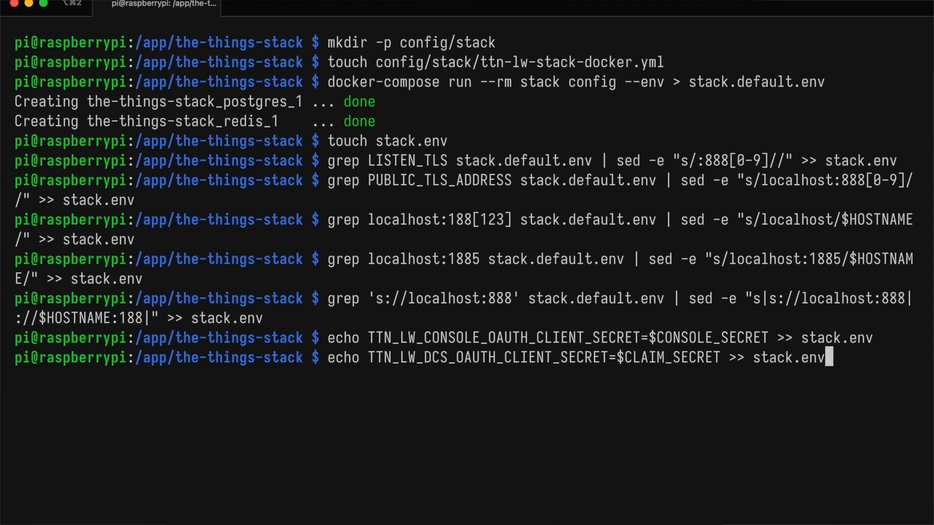
# Append the claim secret, a random hex-32 cookie block key and the license key to stack.env
pyautogui.press('Return')
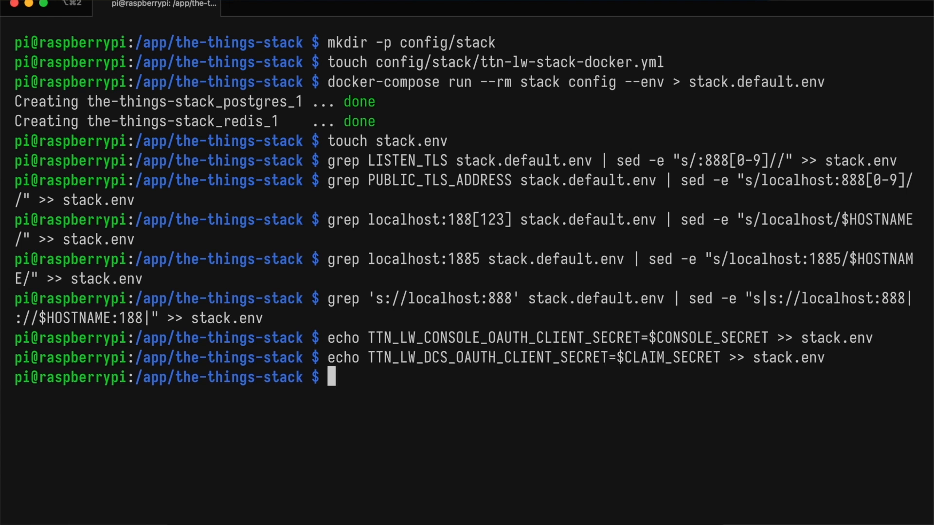
pyautogui.write('echo TTN_LW_HTTP_COOKIE_BLOCK_KEY=$(openssl rand -hex 32) >> stack.env')
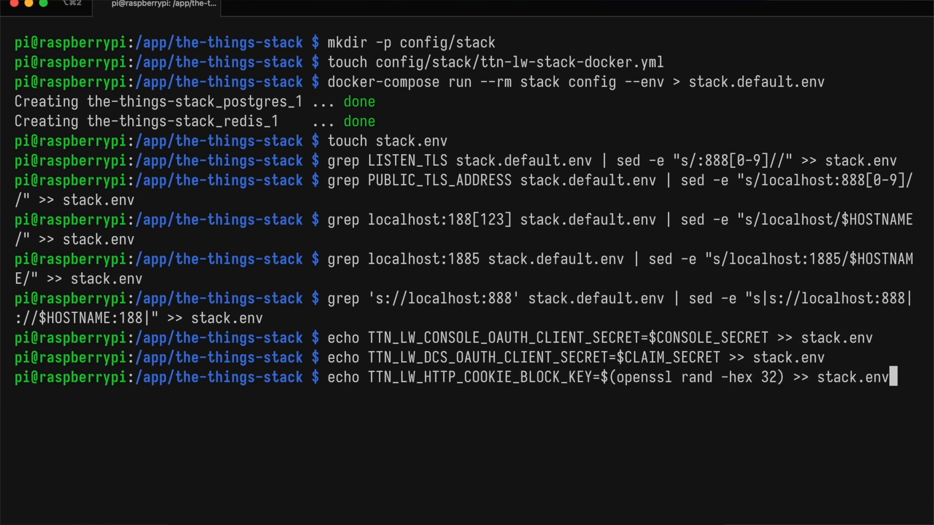
pyautogui.press('Return')
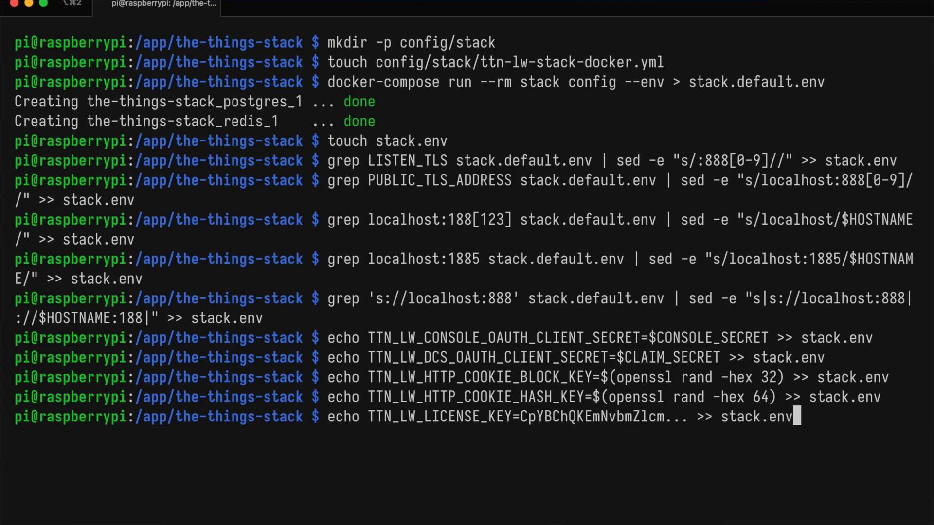
pyautogui.press('Return')
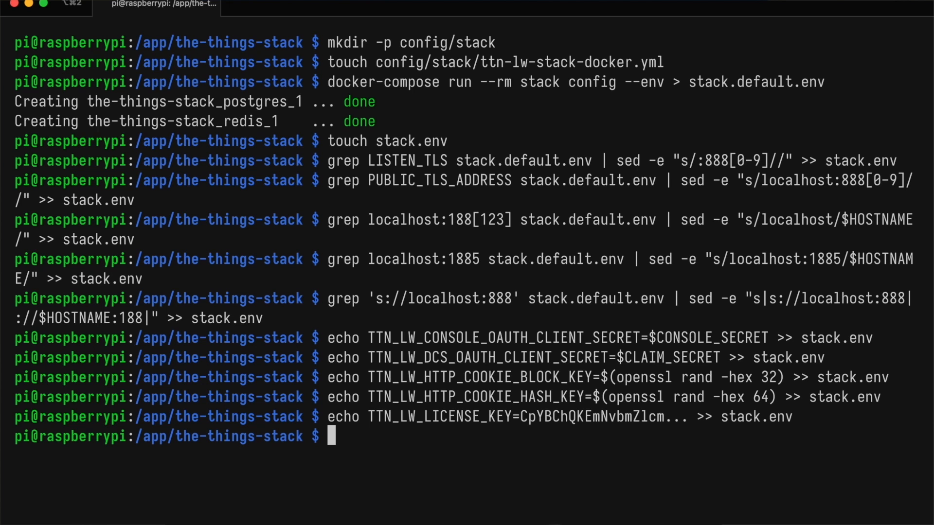
# Strip all double quotes from stack.env with sed and remove stack.default.env
pyautogui.write('sed -i\'\' -e \'s/"//g\' stack.env')
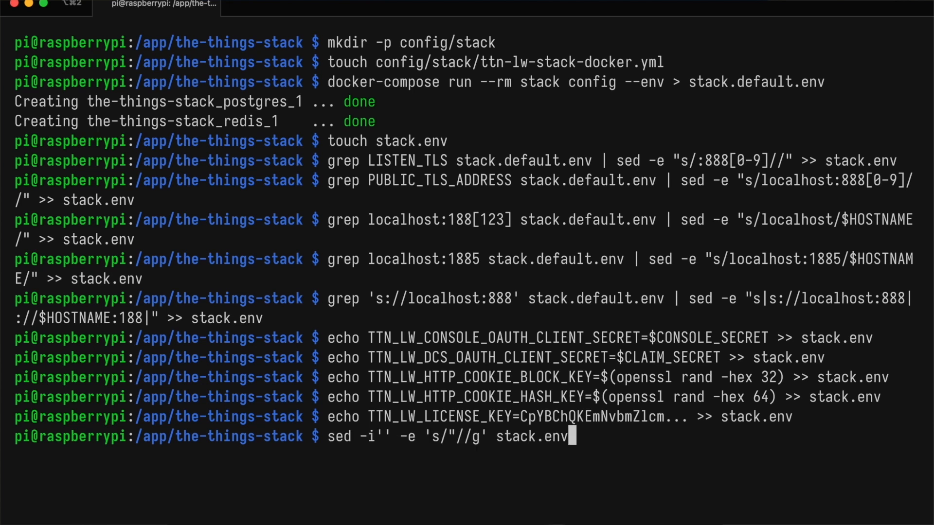
pyautogui.press('Return')
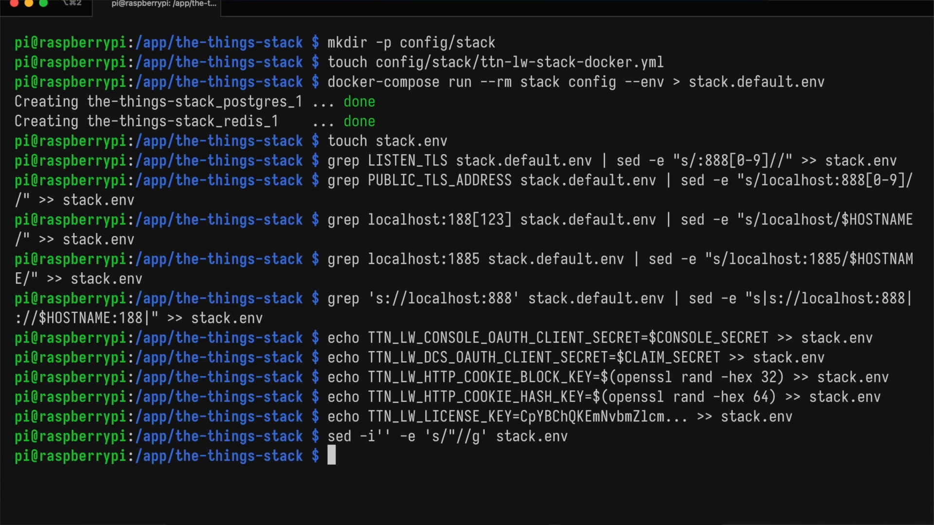
pyautogui.write('rm stack.')
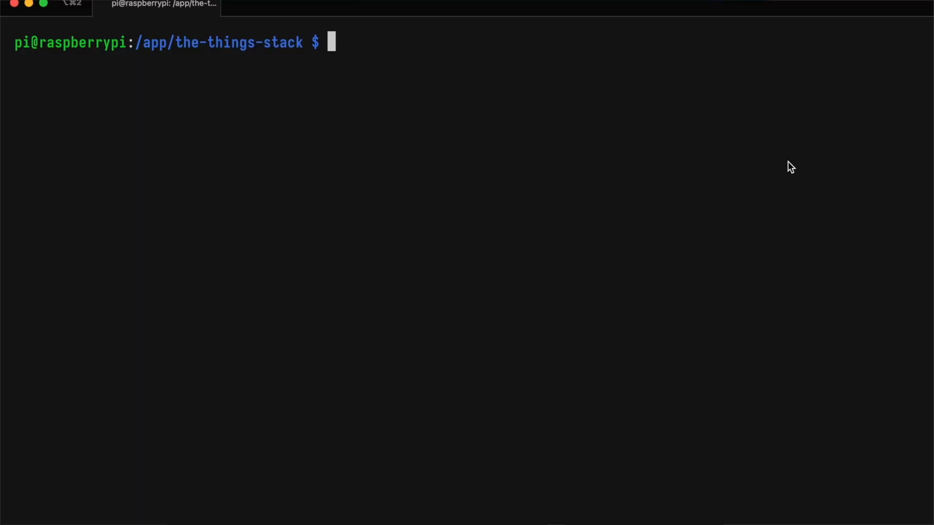
# Replace the stack service's environment block in docker-compose.yml with env_file: stack.env
pyautogui.write('vim docker-compose.yml')
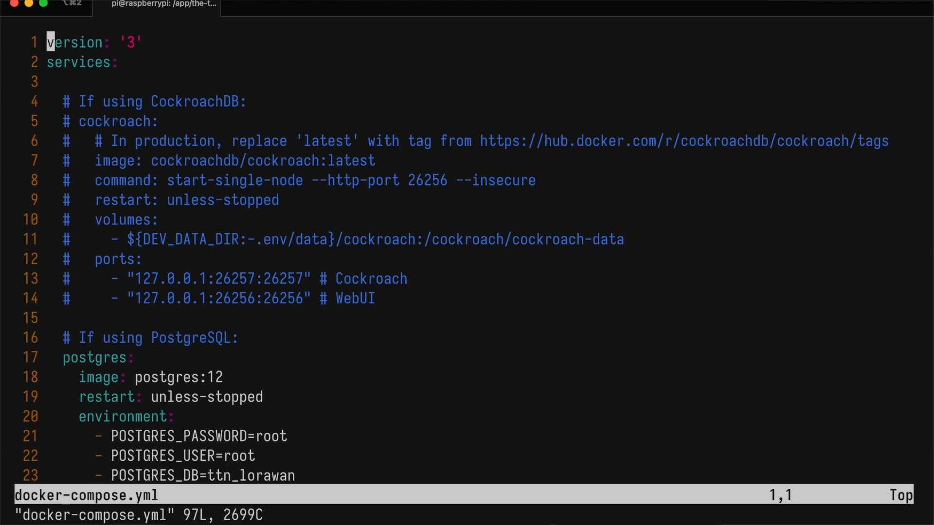
pyautogui.scroll(-3)
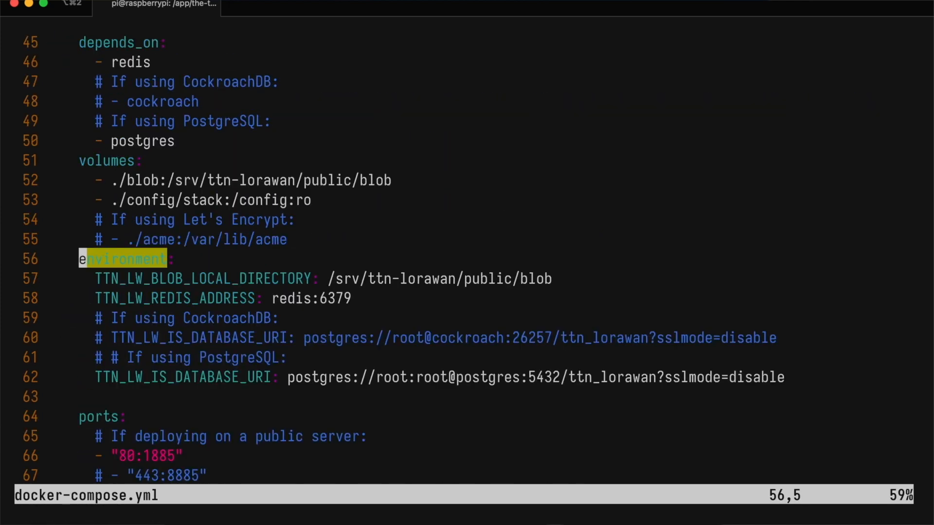
pyautogui.write('env_file: sta')
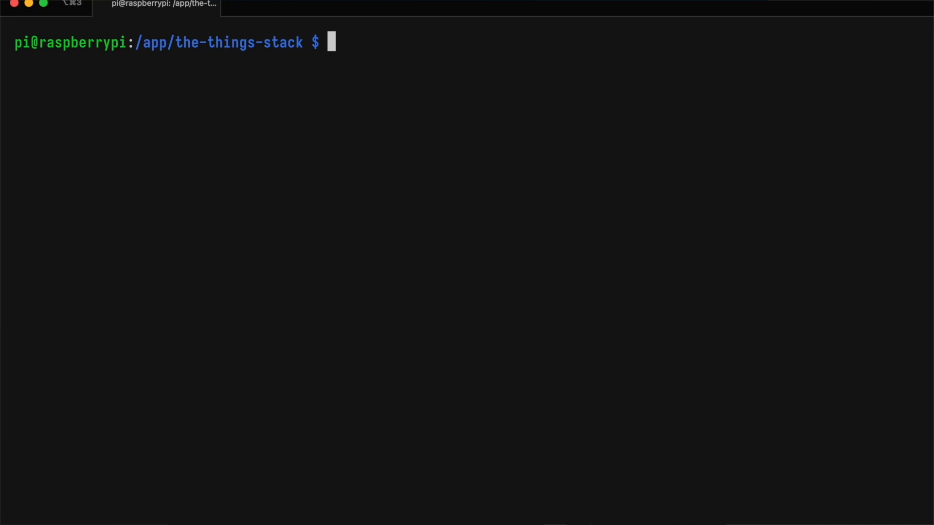
# Write the pba section with data plane eu.packetbroker.io:443 and net-id 000013 in ttn-lw-stack-docker.yml
pyautogui.write('vim config/stack/ttn-lw-stack-docker.yml')
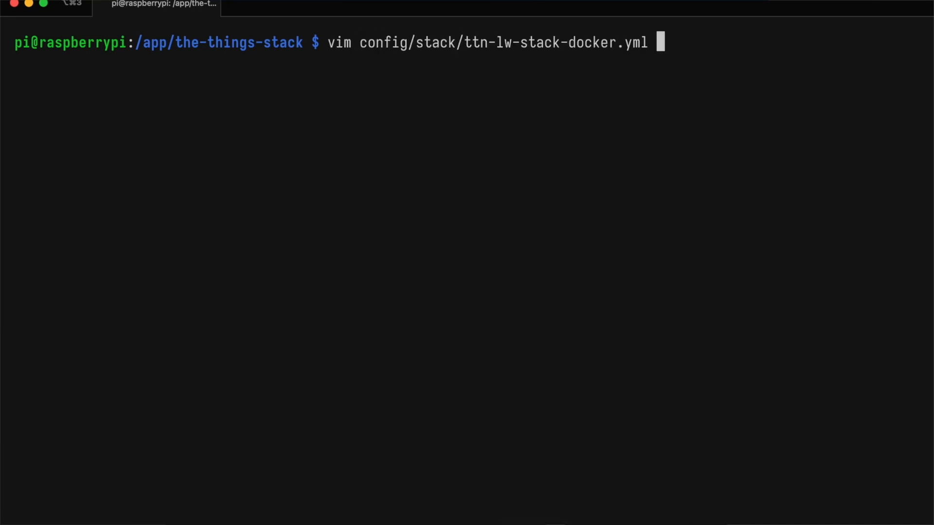
pyautogui.press('Return')
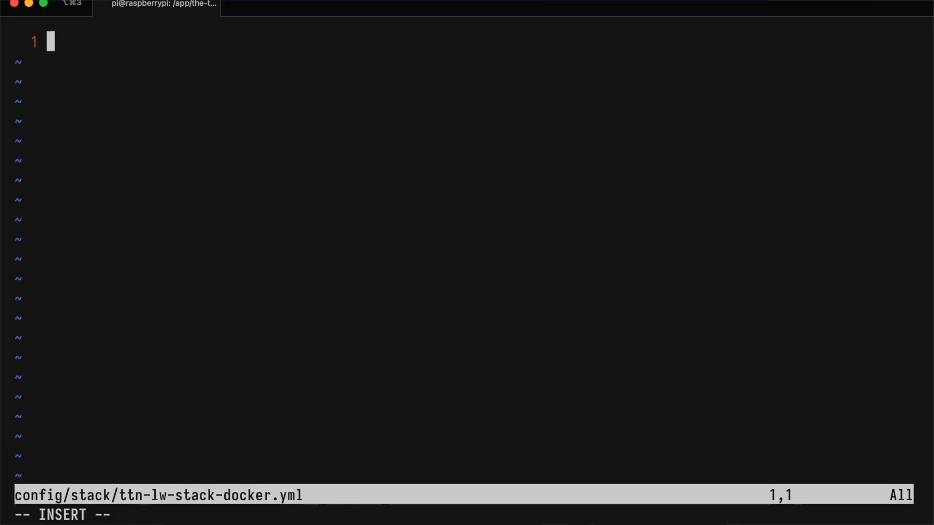
pyautogui.write('pba:')
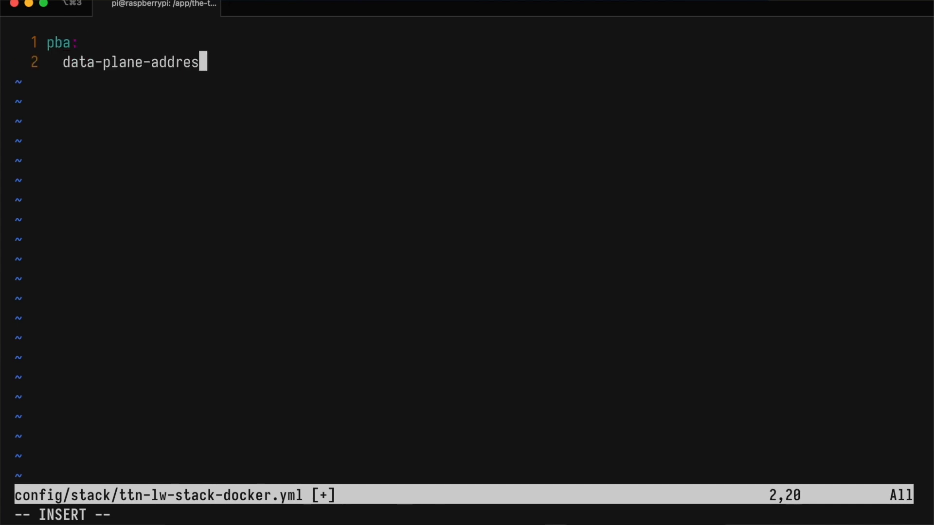
pyautogui.write('s: "eu.packetbroker.i')
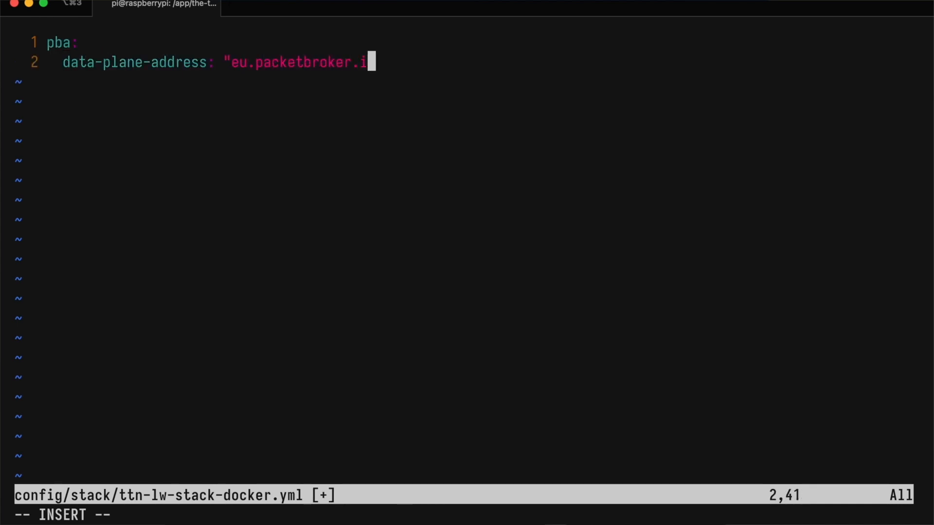
pyautogui.write('o:443"')
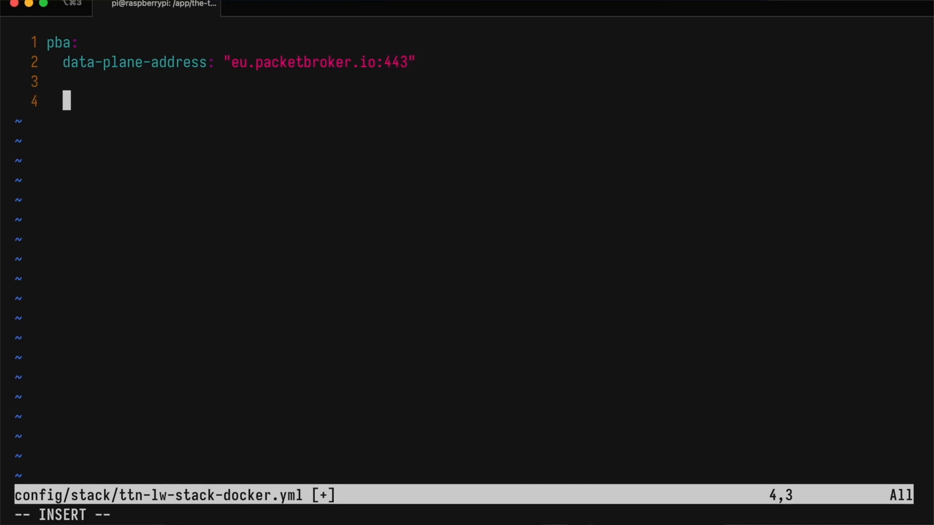
pyautogui.write('net-id: "0000')
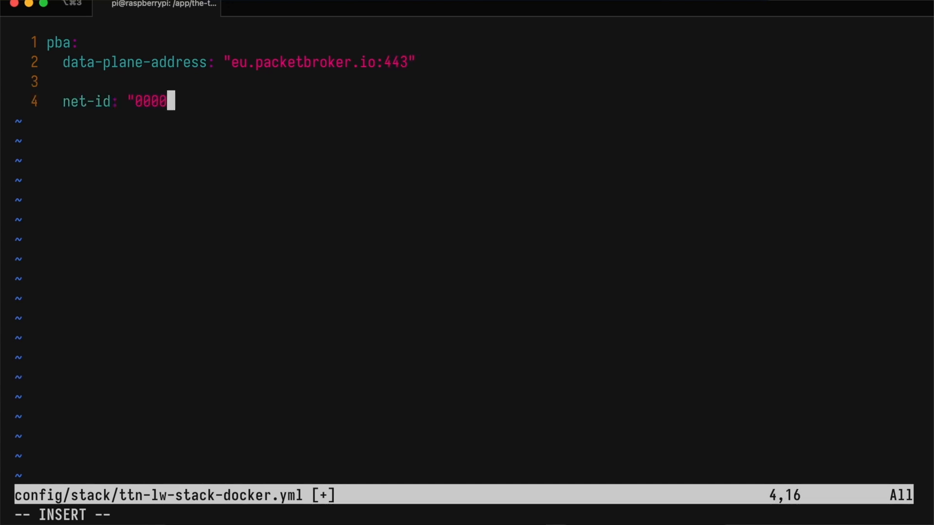
pyautogui.write('13"')
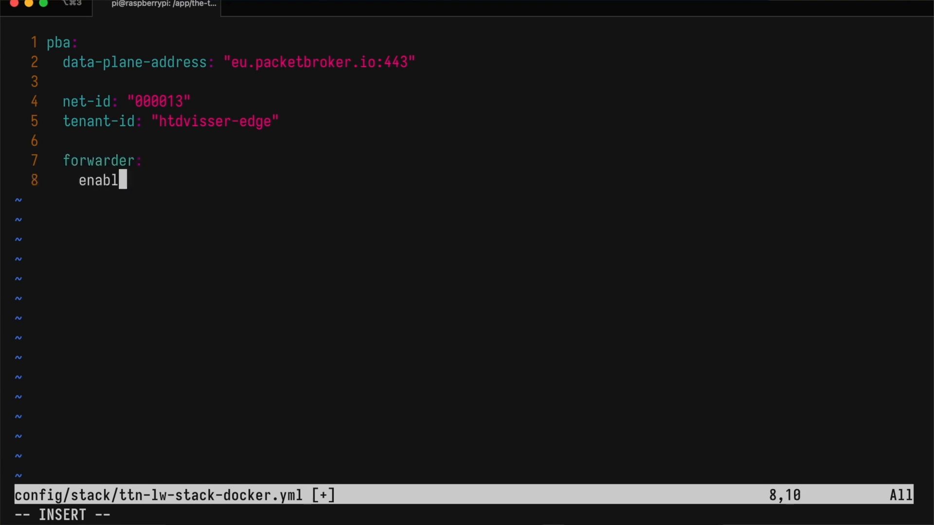
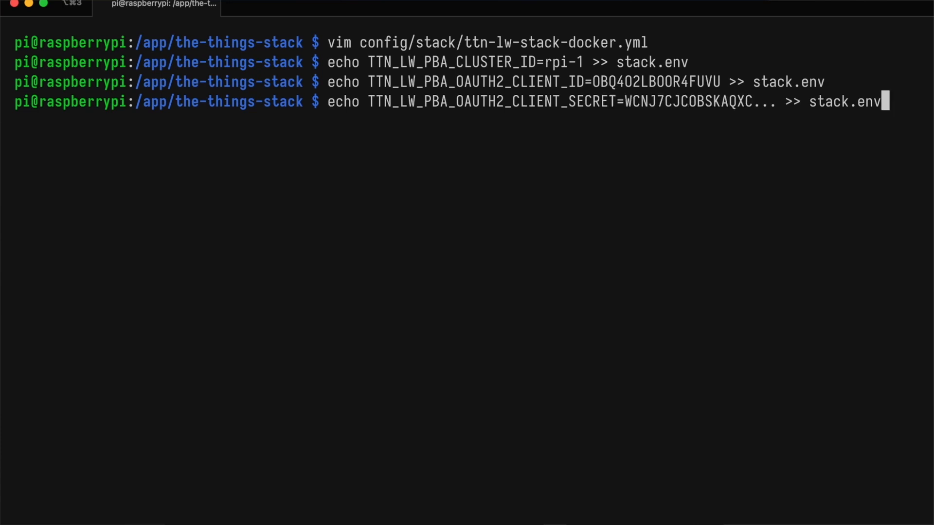
# Enable forwarding with gateway cluster 00000000/0 and dev-addr prefixes 27ABCD00/…
pyautogui.press('Return')
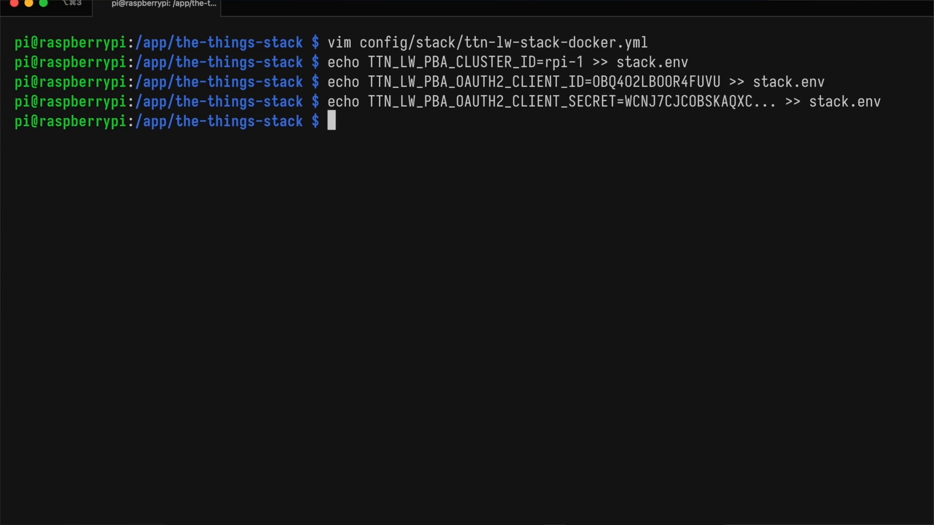
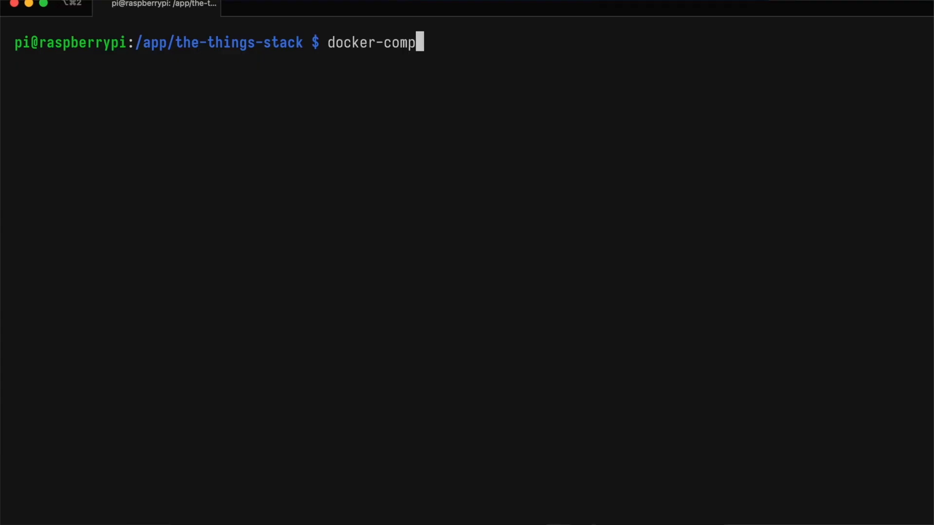
# Run is-db init and is-db create-tenant through docker-compose run --rm stack
pyautogui.write('ose run --rm stack is-db ini')
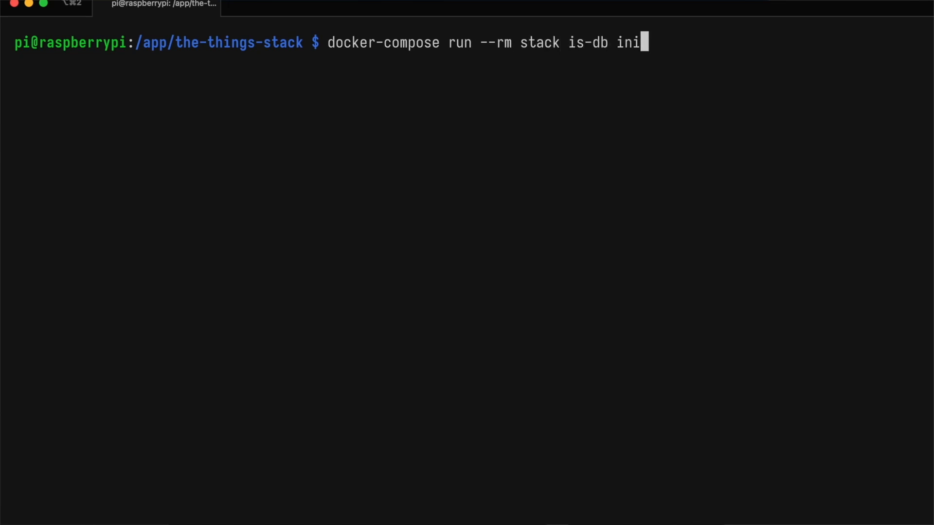
pyautogui.press('Return')
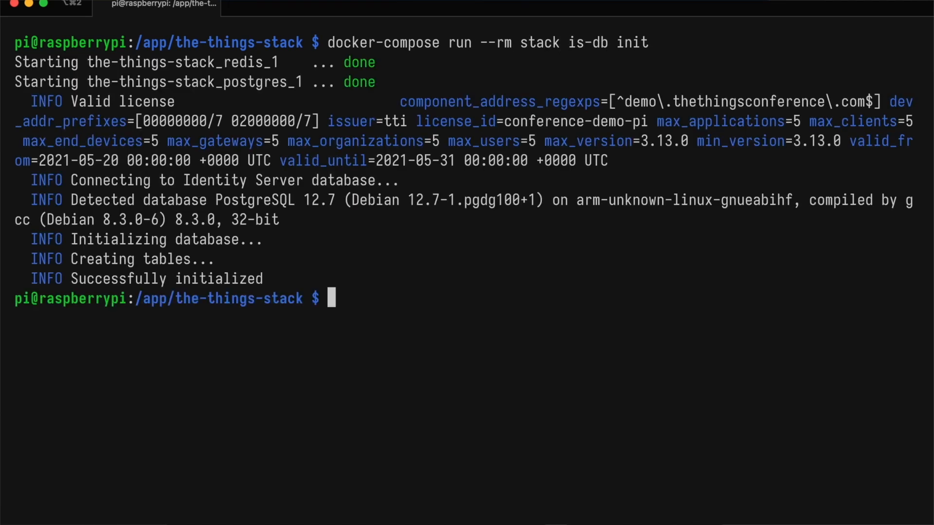
pyautogui.write('docker-compose run --rm stack is-db i')
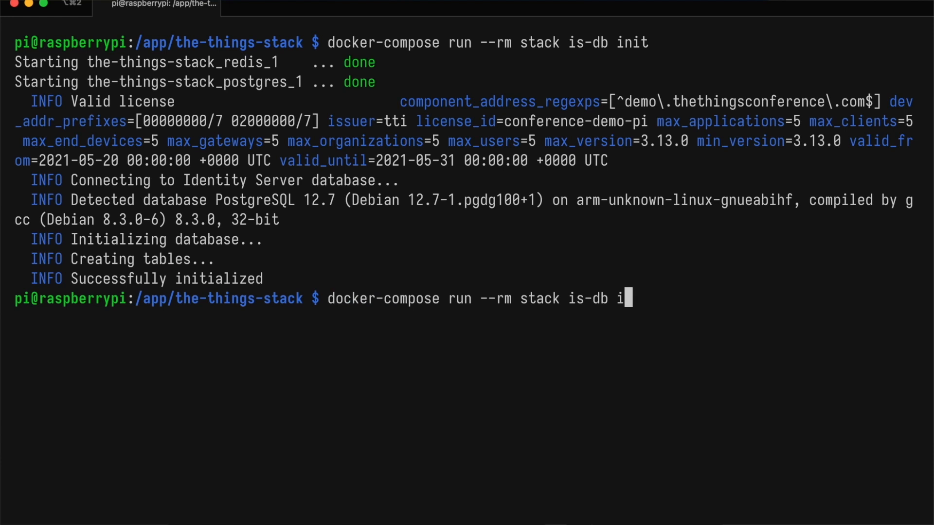
pyautogui.press('Return')
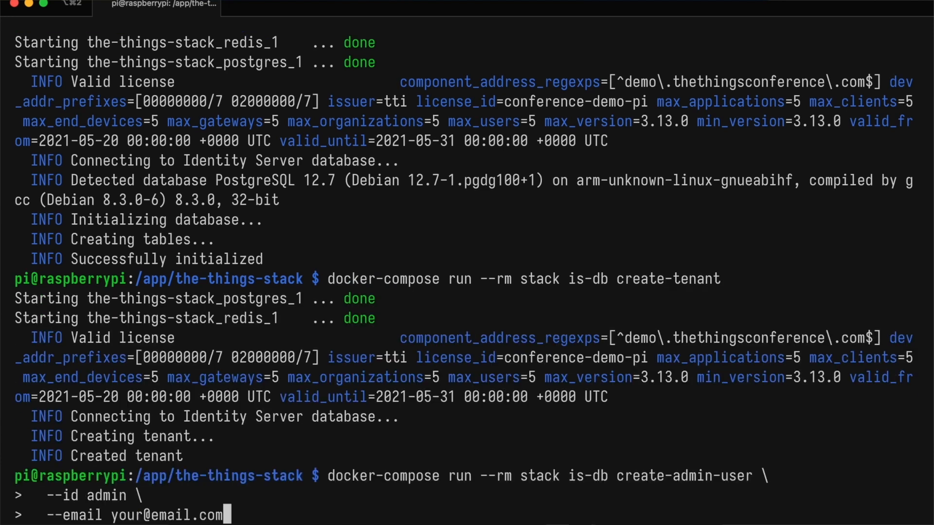
# Create the admin user and enter its password
pyautogui.press('Return')
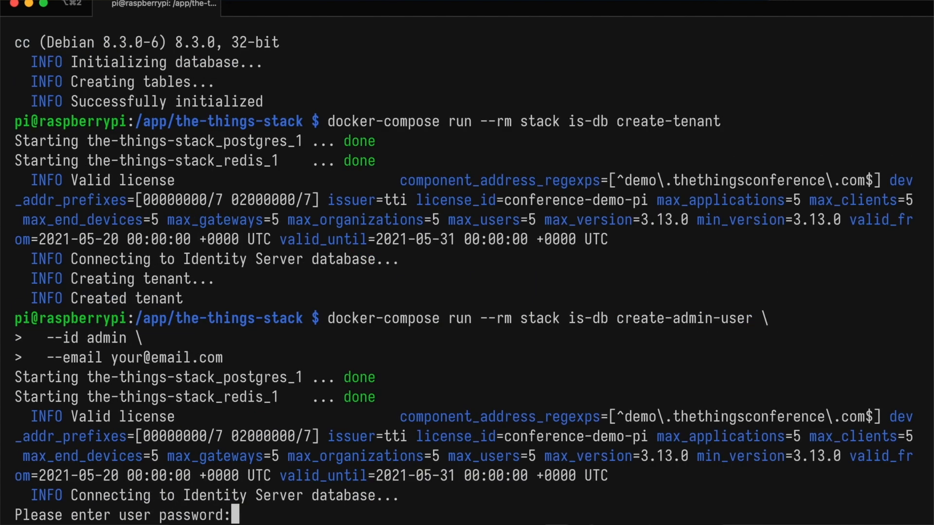
pyautogui.write('****************')
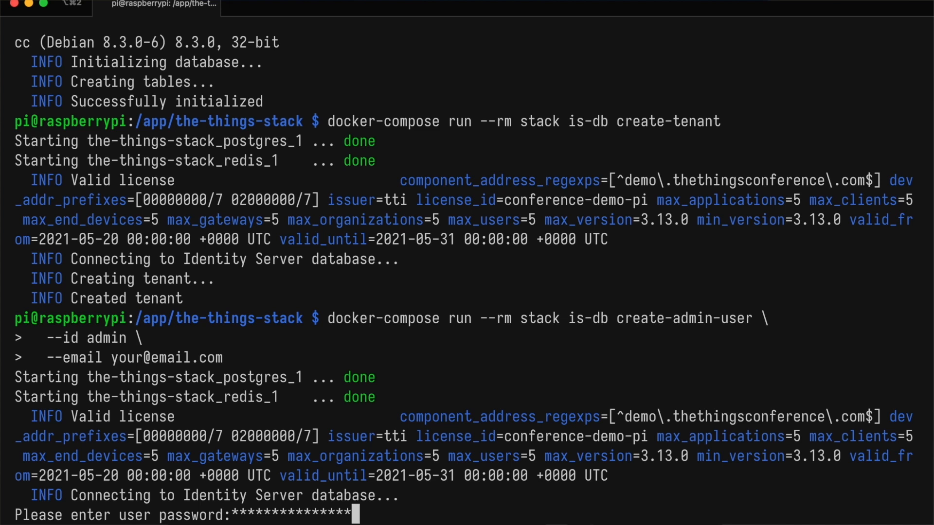
pyautogui.press('Return')
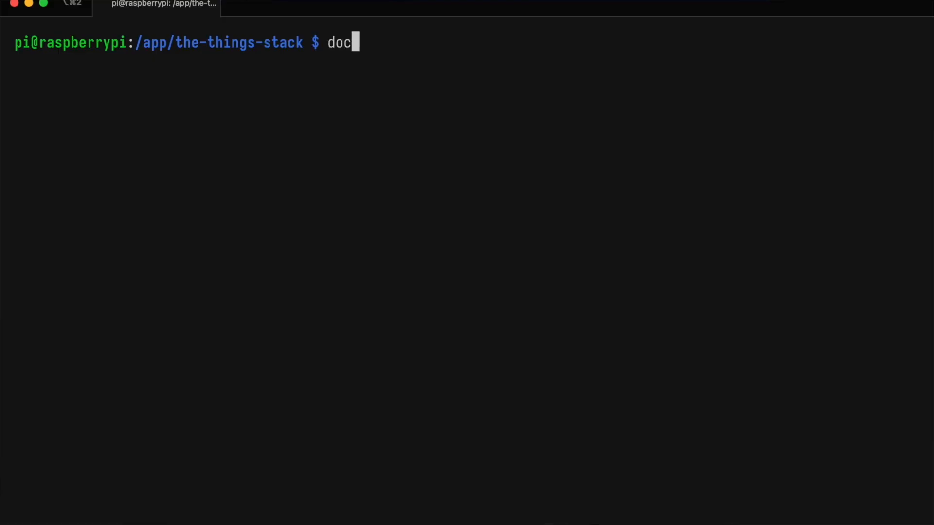
# Start the stack with docker-compose up -d and follow its logs until it listens and connects to Packet Broker
pyautogui.write('ker-compose up -d stack')
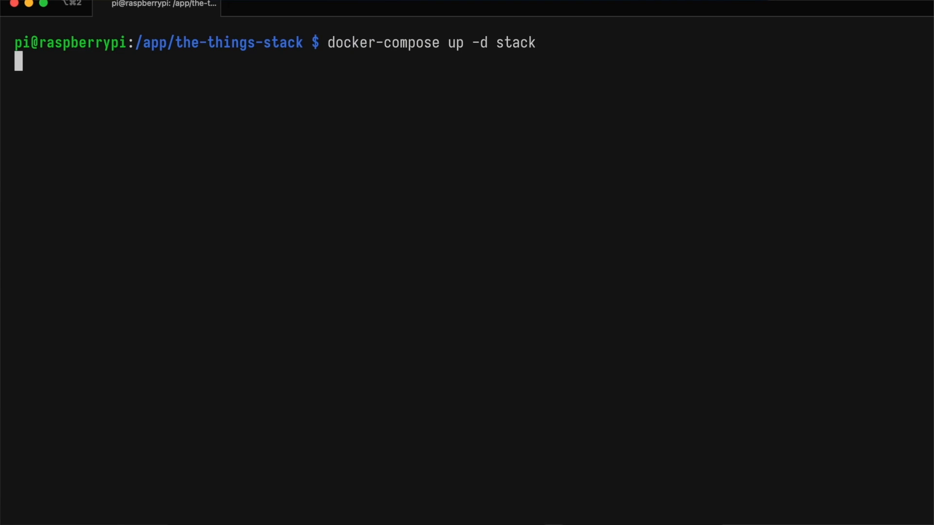
pyautogui.press('Return')
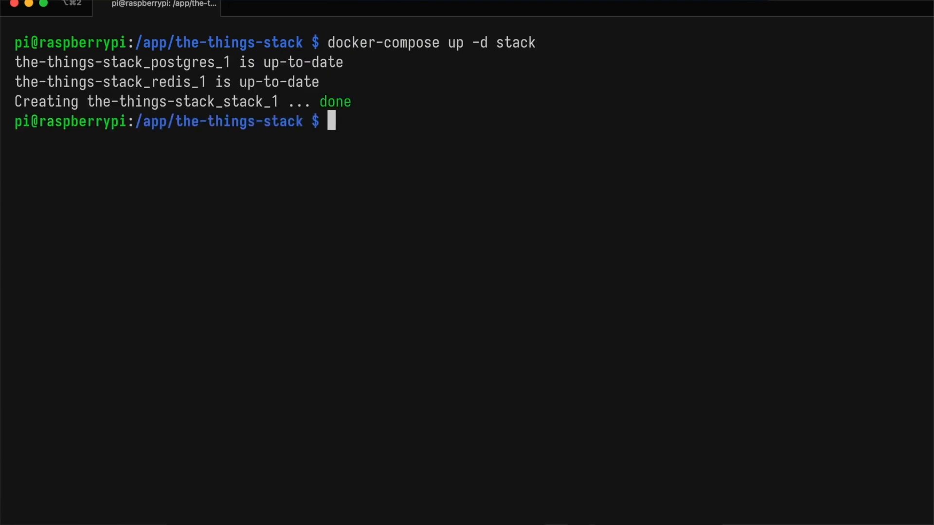
pyautogui.write('docker-comp')
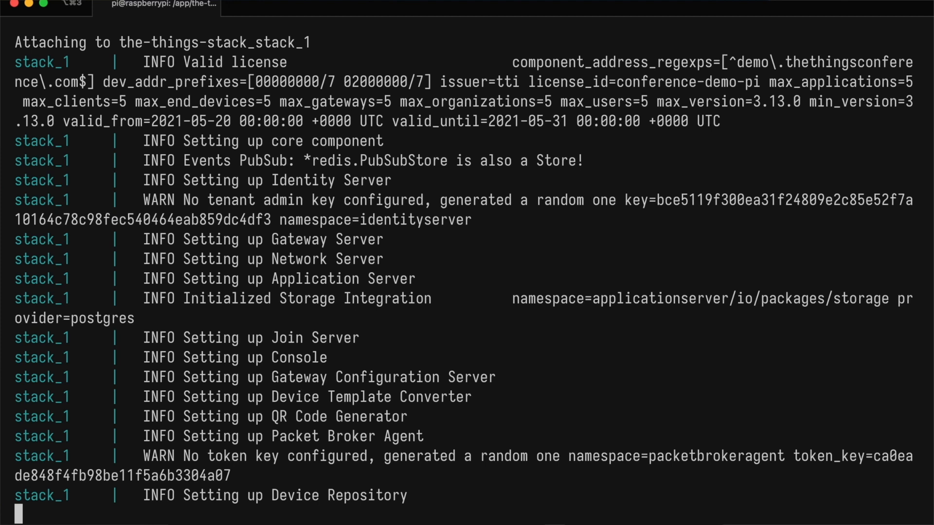
pyautogui.scroll(-3)
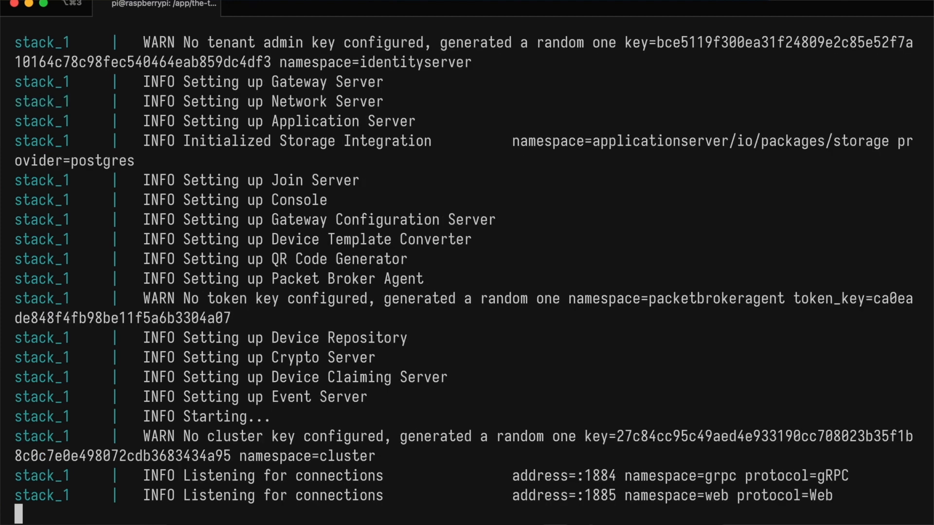
pyautogui.scroll(-3)
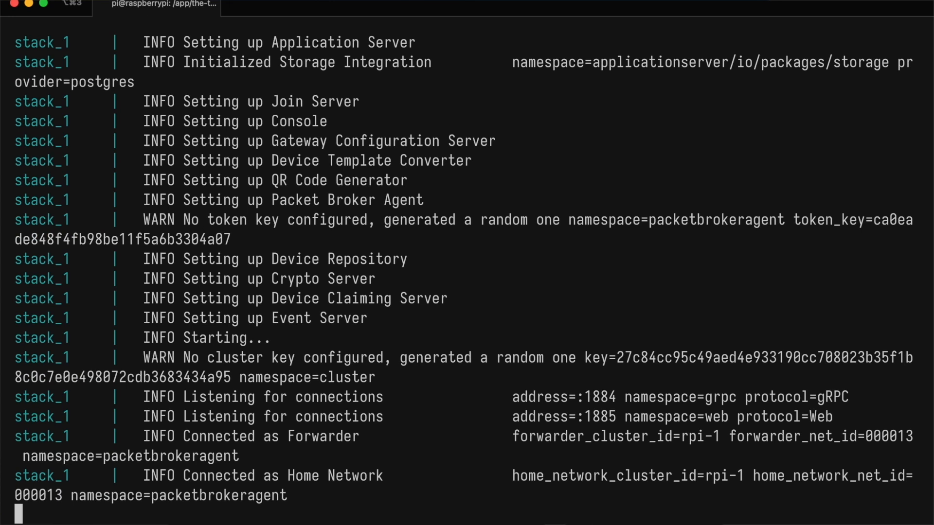
pyautogui.scroll(-3)
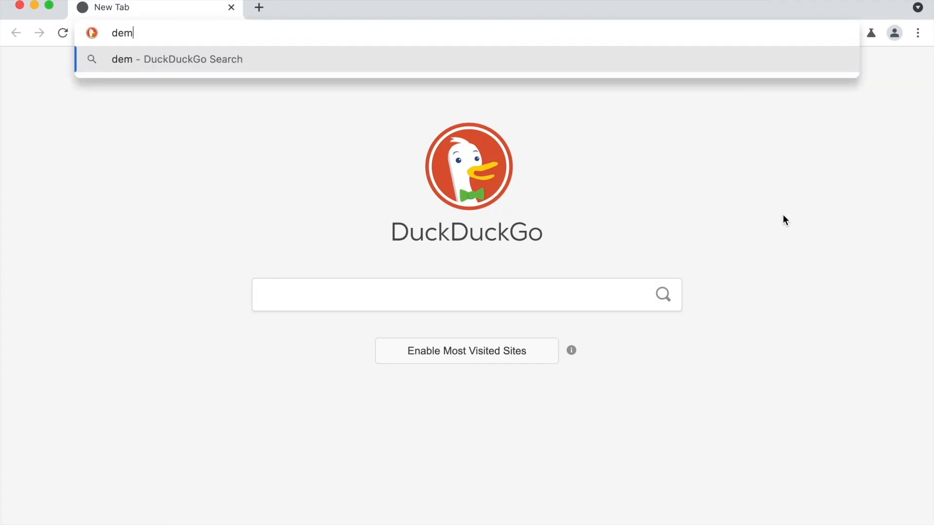
# Load demo.thethingsconference.com and sign in with User ID admin and its password
pyautogui.write('o.thething')
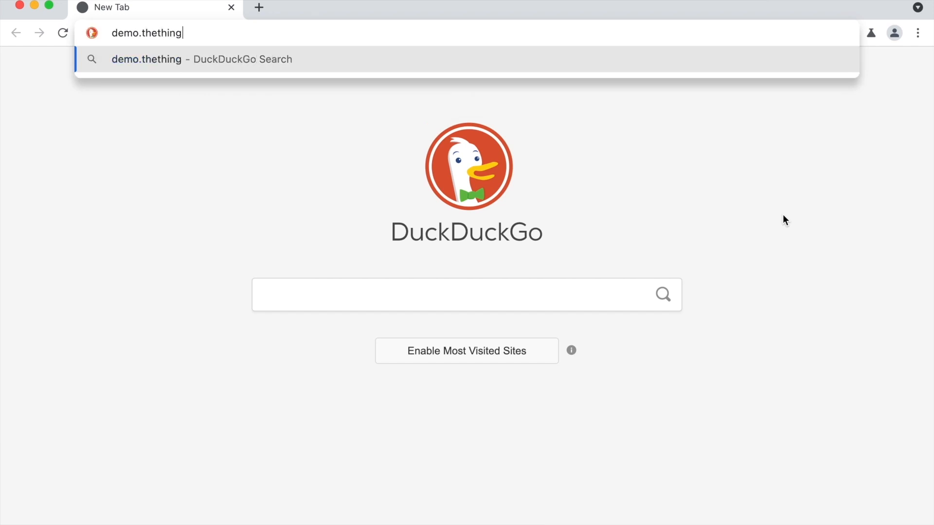
pyautogui.write('sconfere')
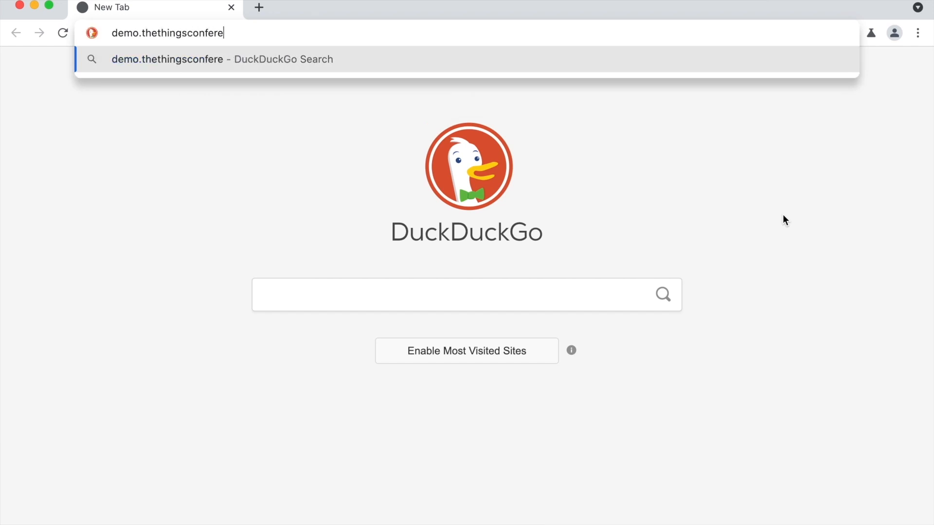
pyautogui.press('Return')
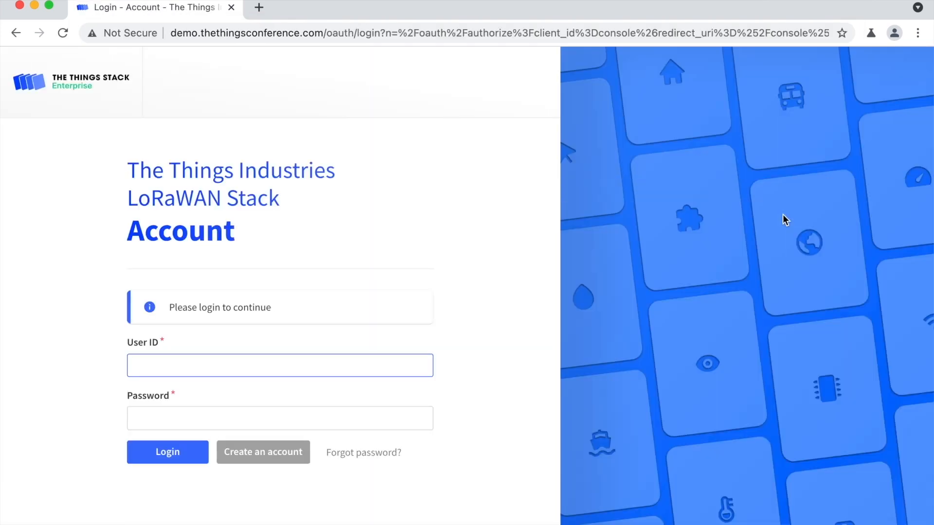
pyautogui.write('admin')
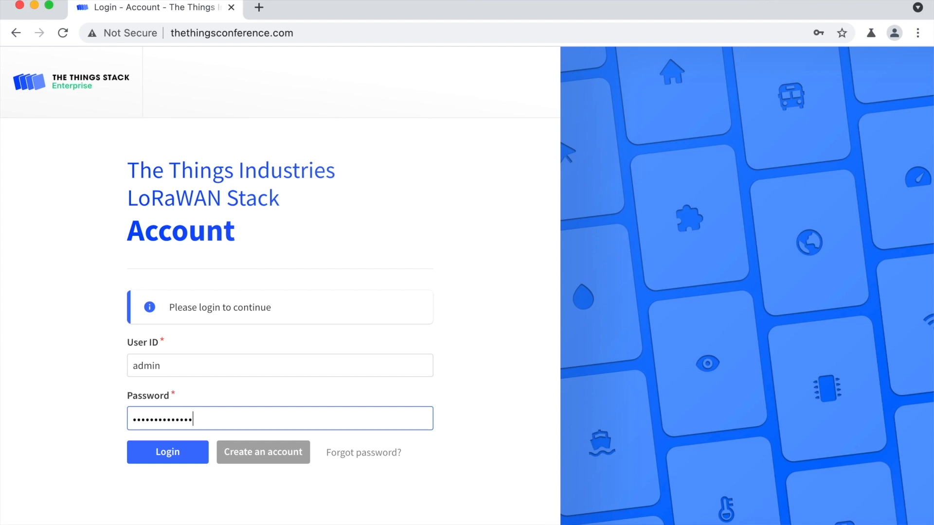
pyautogui.click(168, 453)
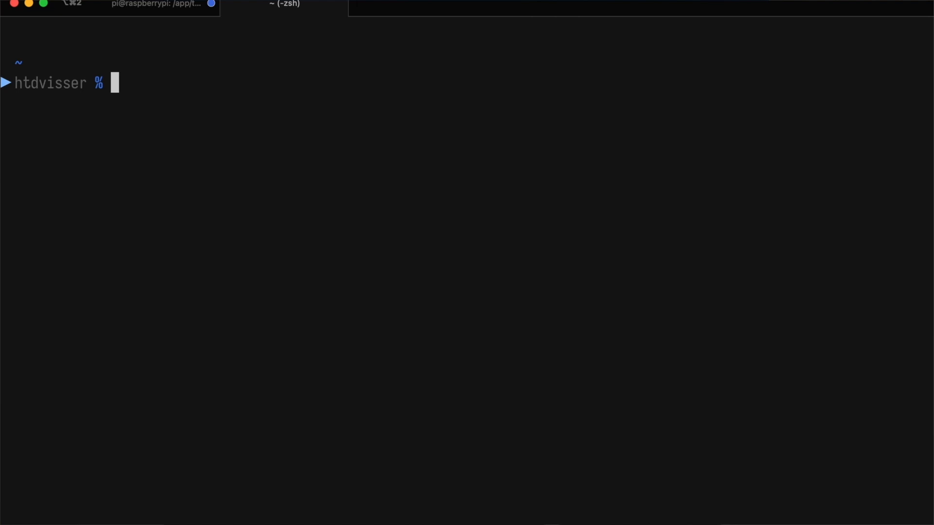
# Run 'tti-lw-cli use demo.thethingsconference.com --grpc-port 1884' to write .ttn-lw-cli.yml
pyautogui.write('tti-lw-cli login -h')
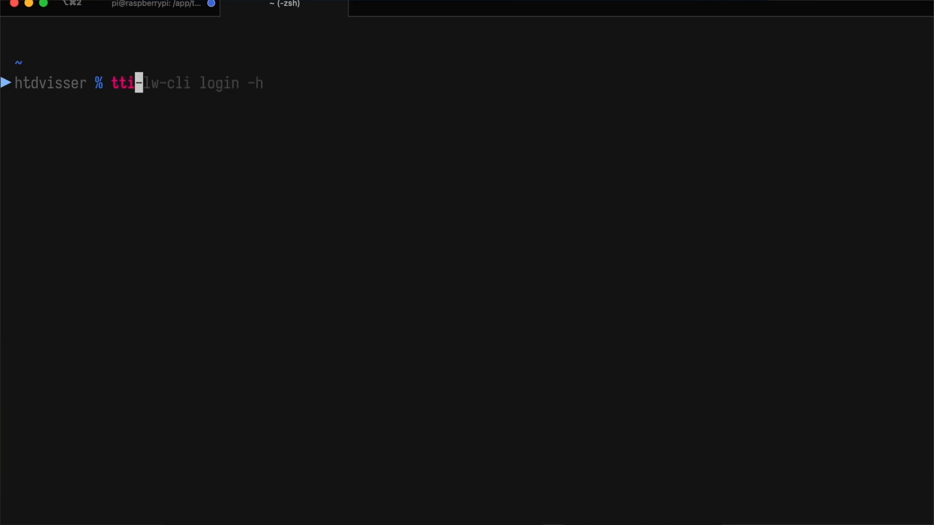
pyautogui.write('use')
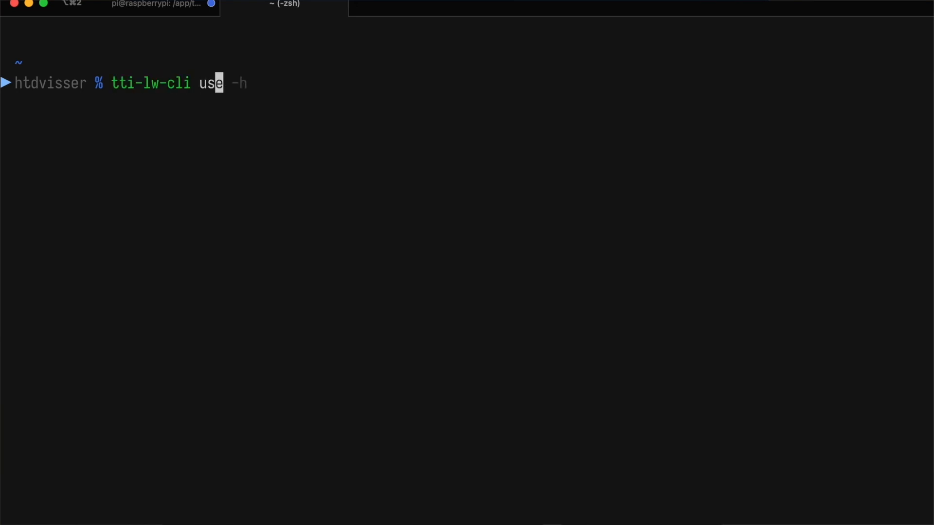
pyautogui.write('demo.thethi')
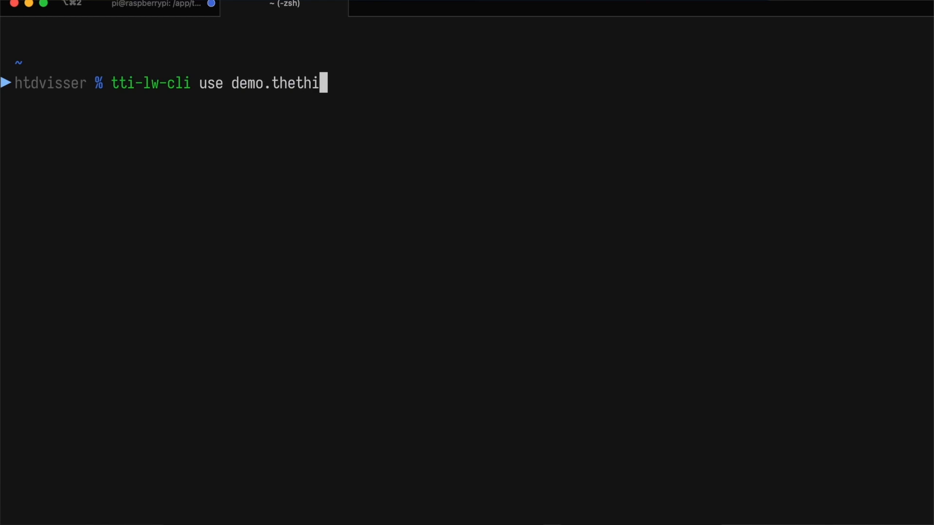
pyautogui.write('ngsconference.com')
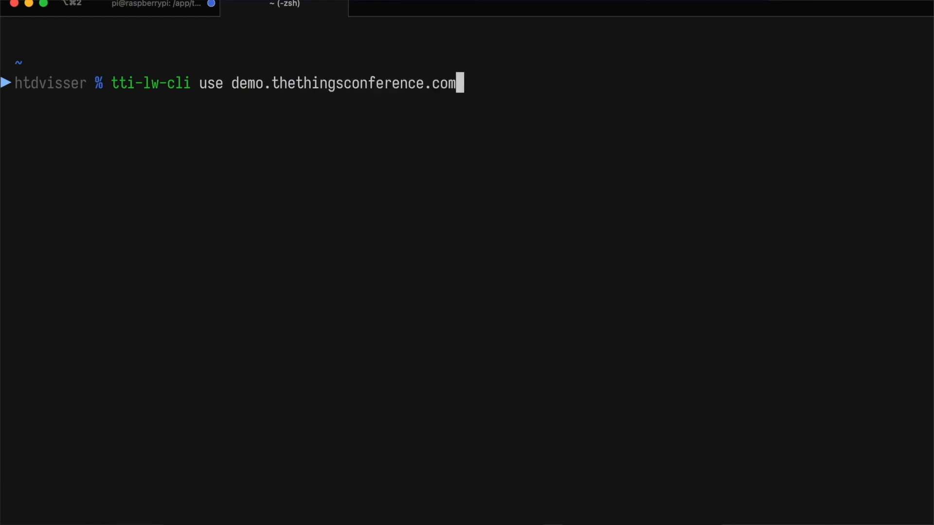
pyautogui.write('--grpc-port 1')
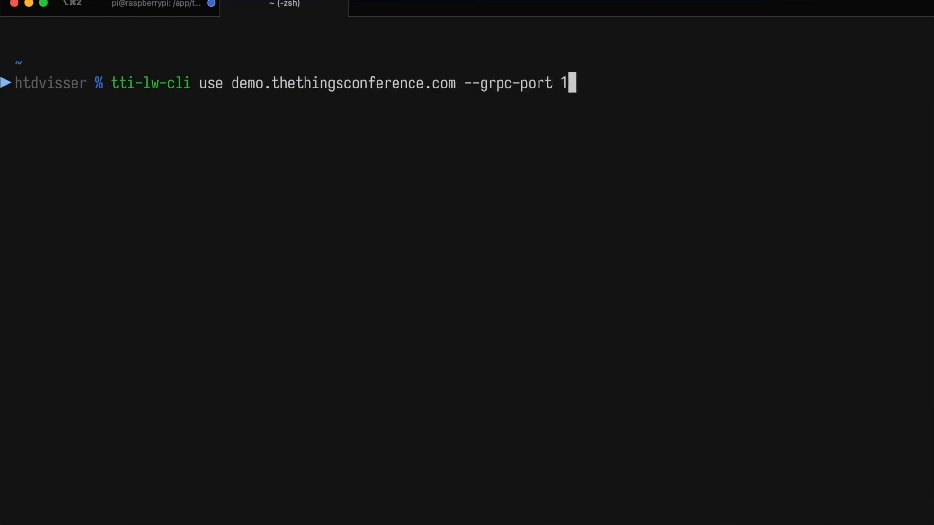
pyautogui.press('Return')
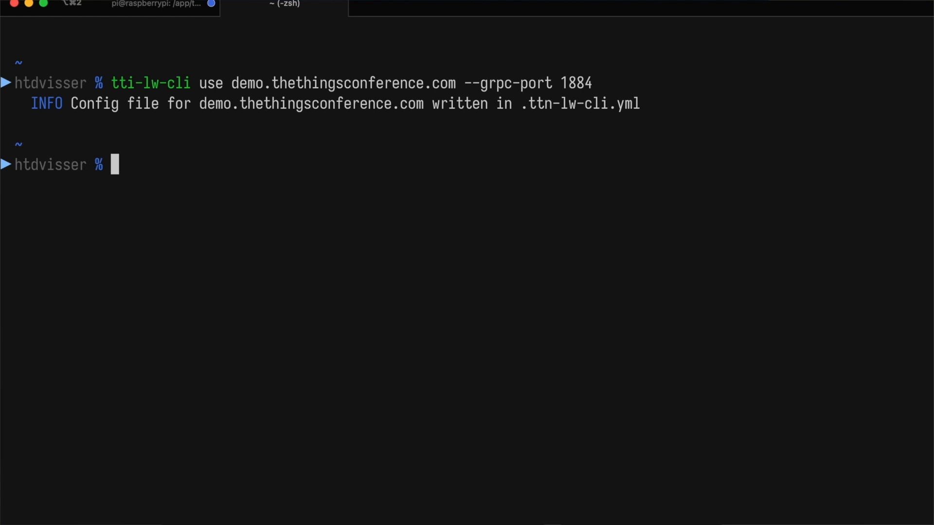
pyautogui.write('vim .ttn-lw-cli.yml')
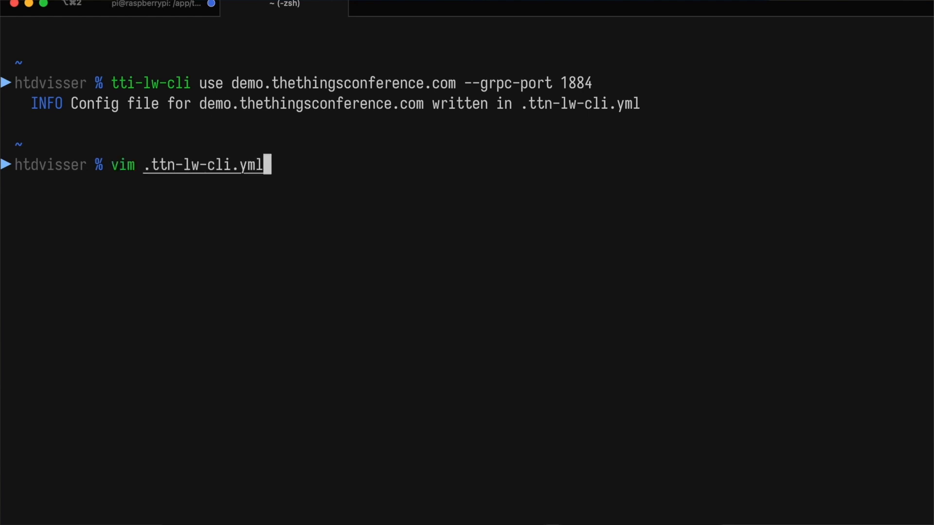
# Edit .ttn-lw-cli.yml in vim so the OAuth address uses http, then search for 'insecure'
pyautogui.press('Return')
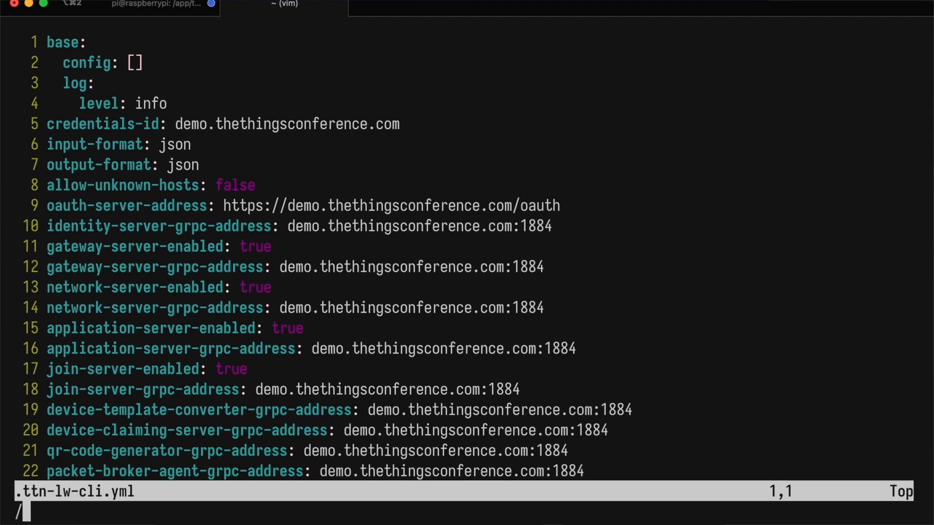
pyautogui.write('http')
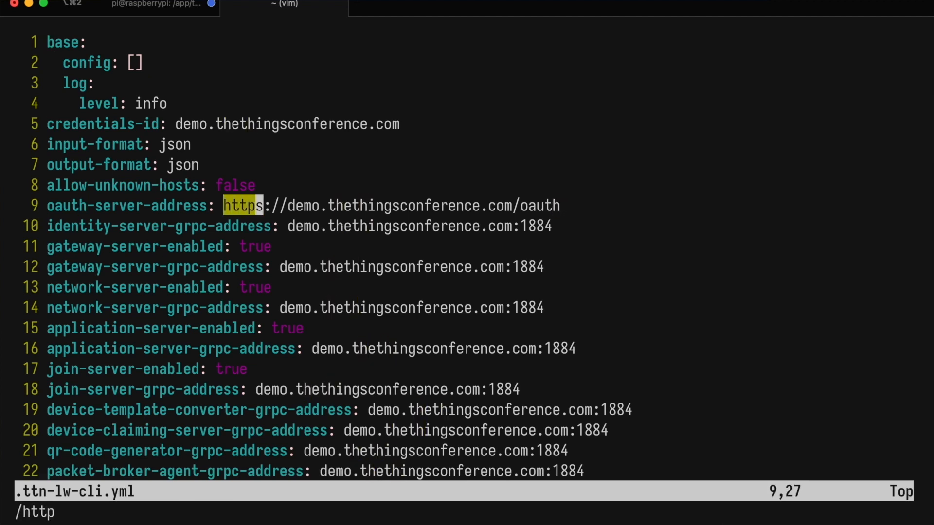
pyautogui.press('x')
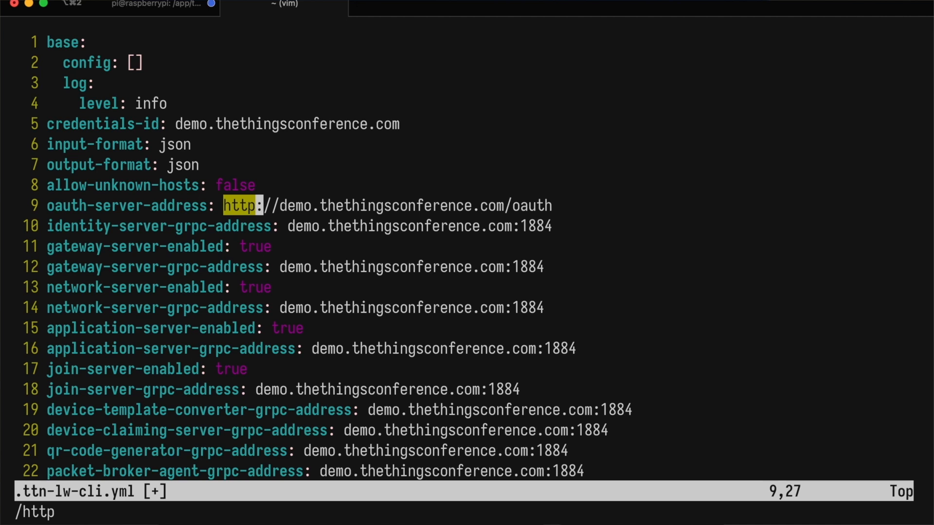
pyautogui.write('i')
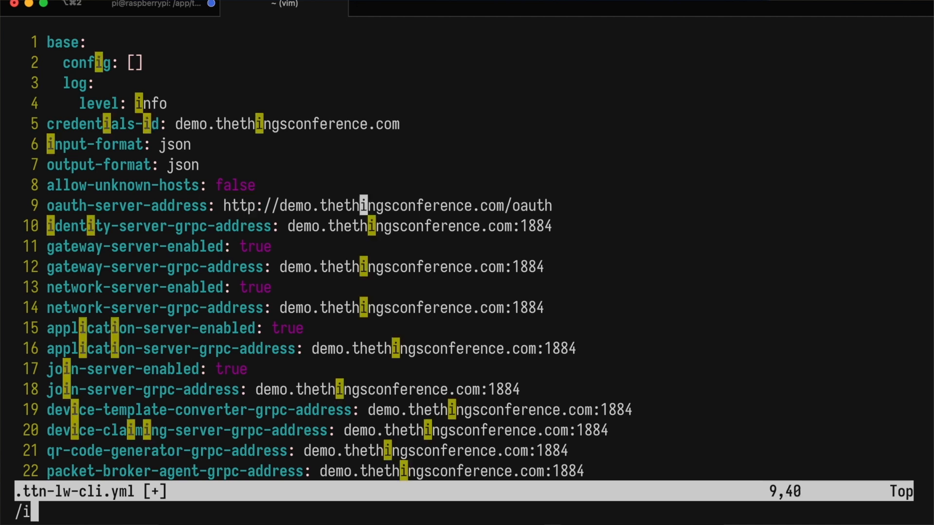
pyautogui.write('nsecure')
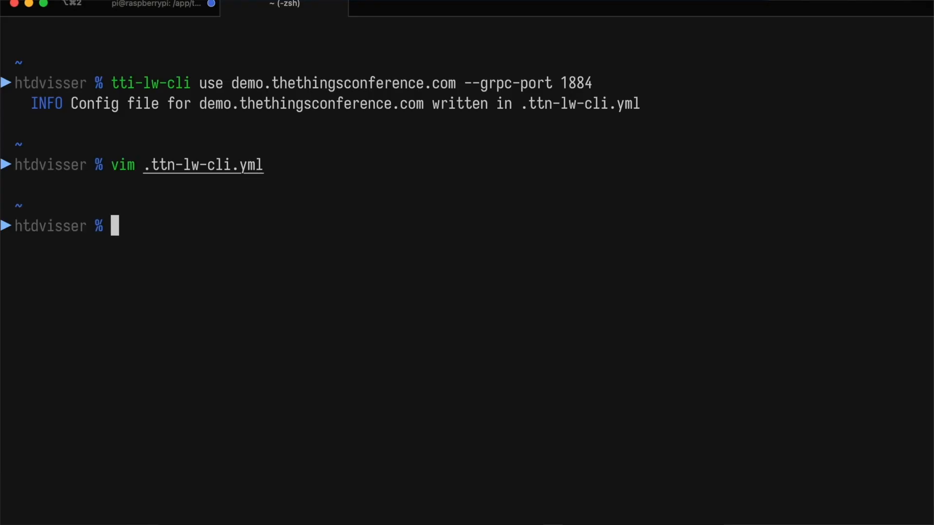
# Run 'tti-lw-cli login' so the browser opens the http OAuth authorize page
pyautogui.press('Up')
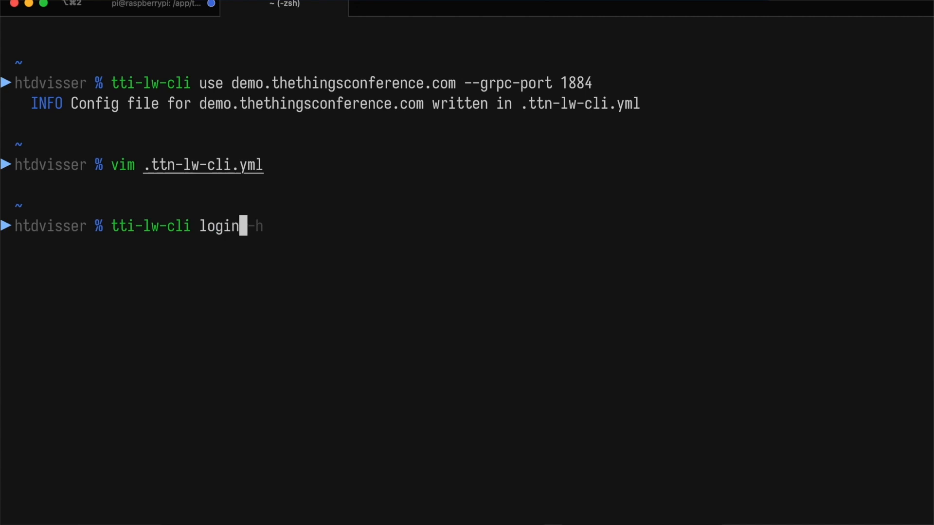
pyautogui.press('Return')
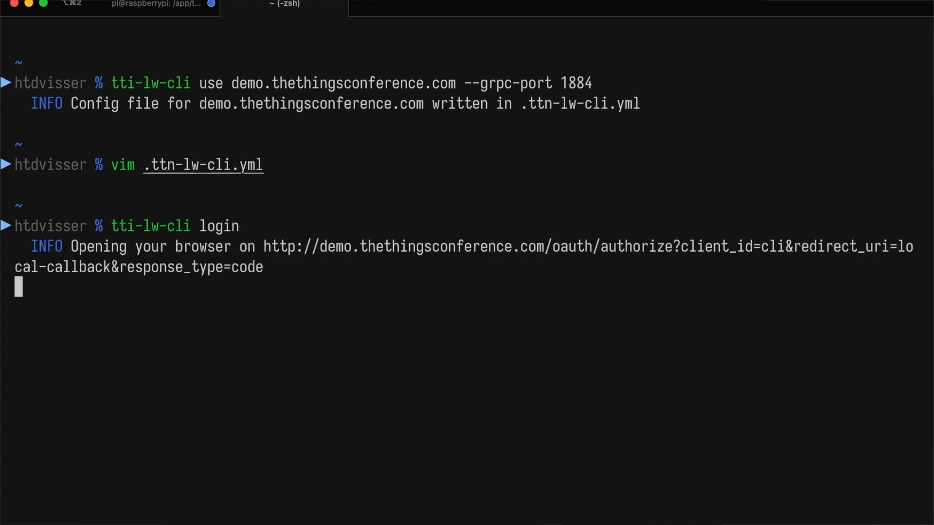